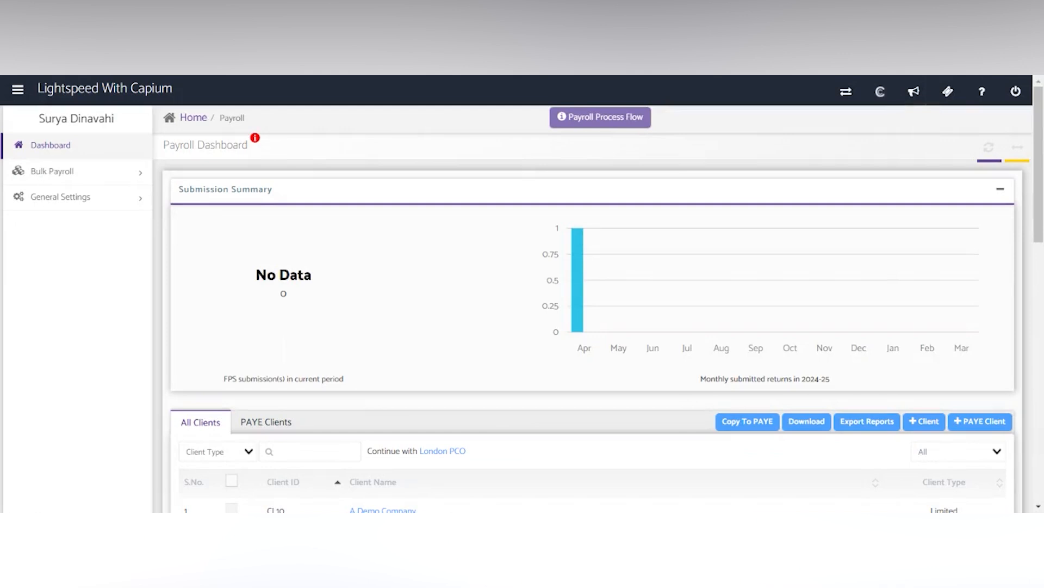
{"action": "mouse_move", "coordinate": [635, 176]}
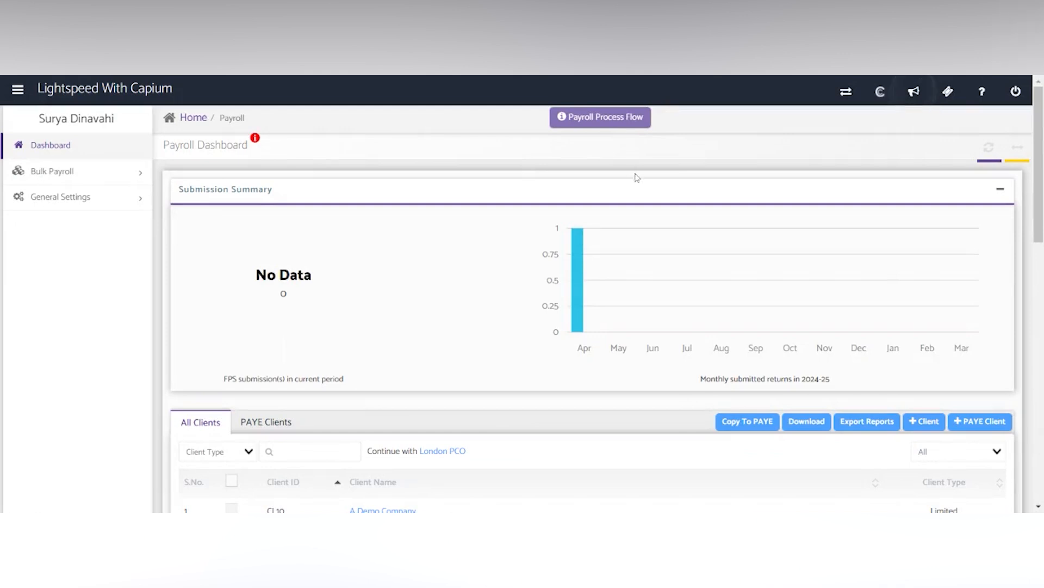
Step: Reach the Bulk Payroll Automation Settings page listing London PCO's monthly schedule
{"action": "scroll", "scroll_direction": "down", "scroll_amount": 3}
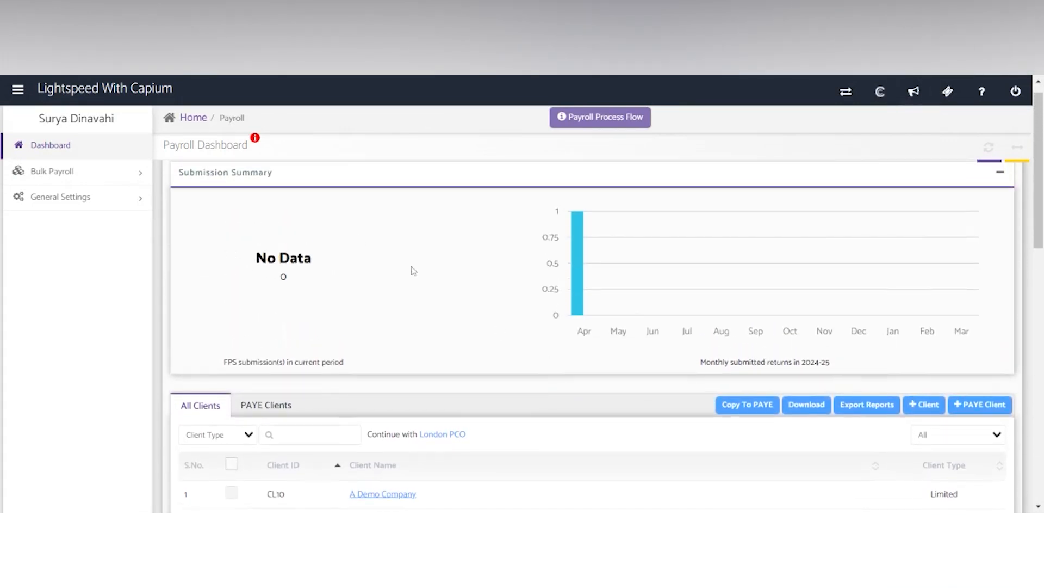
{"action": "left_click", "coordinate": [52, 172]}
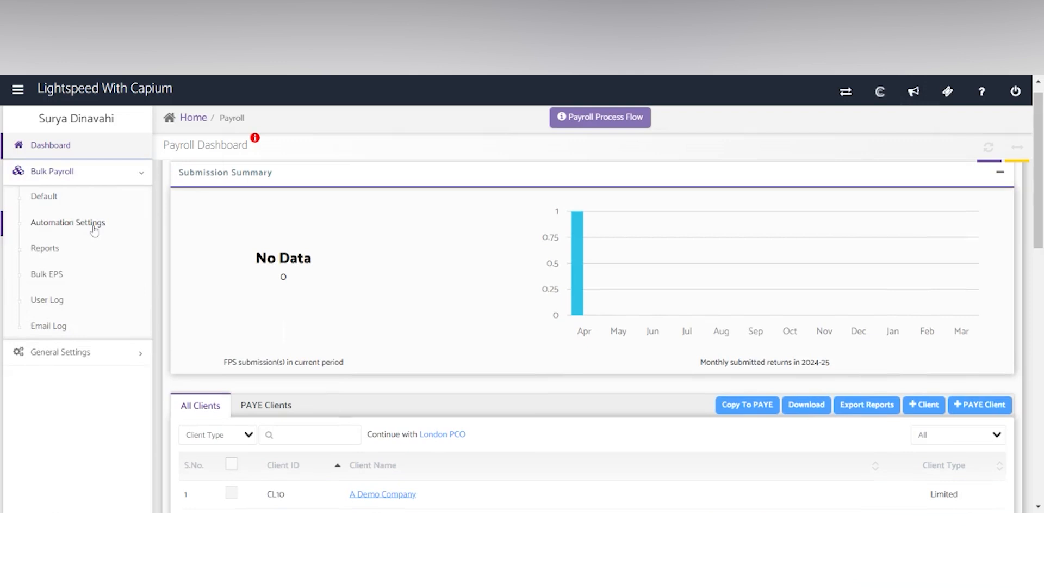
{"action": "left_click", "coordinate": [67, 222]}
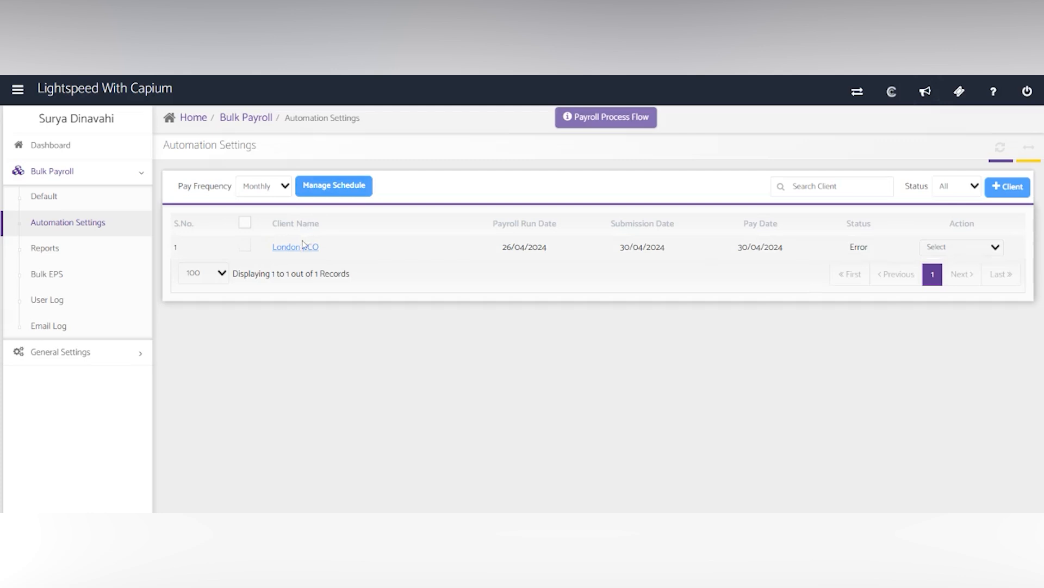
Step: Bring up London PCO's client detail with its run, submission, pay and reminder dates
{"action": "left_click", "coordinate": [294, 247]}
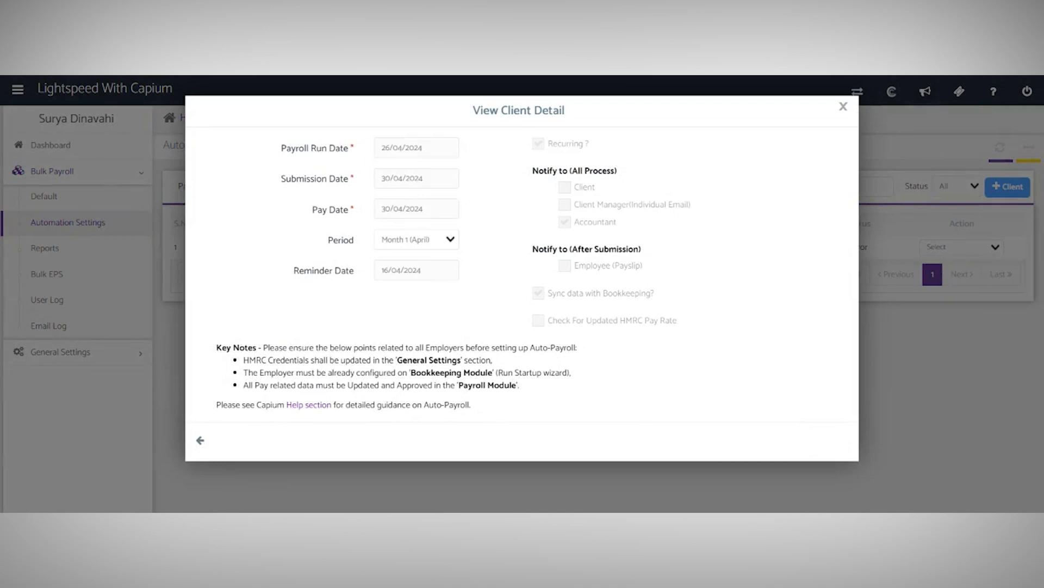
{"action": "mouse_move", "coordinate": [337, 216]}
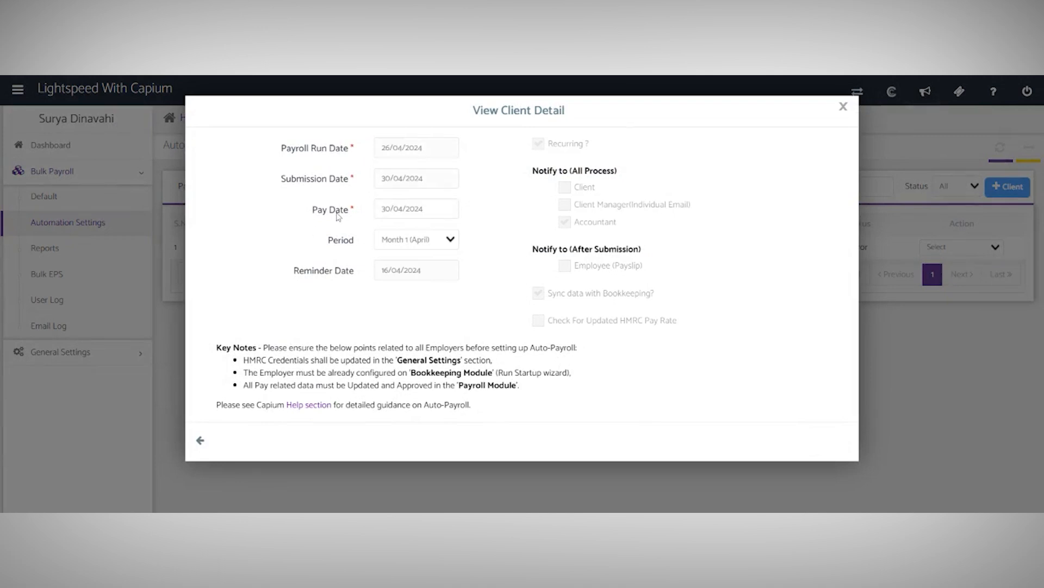
{"action": "mouse_move", "coordinate": [570, 162]}
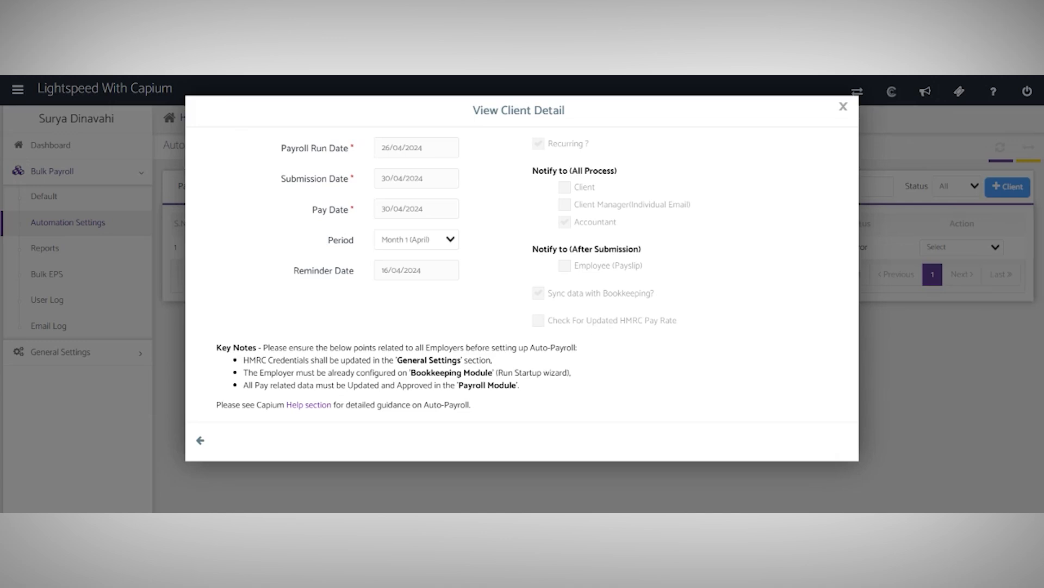
{"action": "mouse_move", "coordinate": [609, 259]}
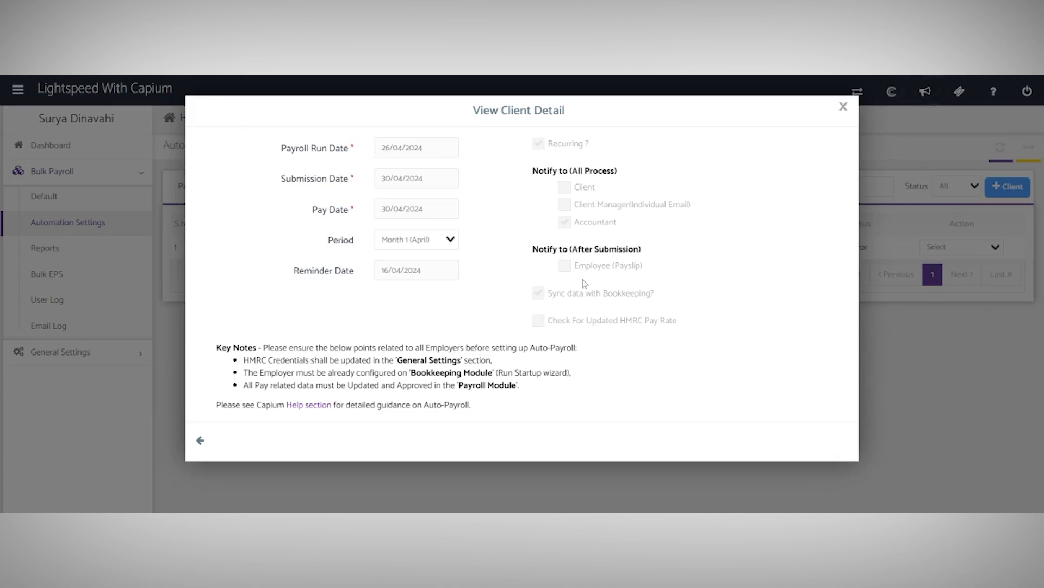
{"action": "mouse_move", "coordinate": [579, 305]}
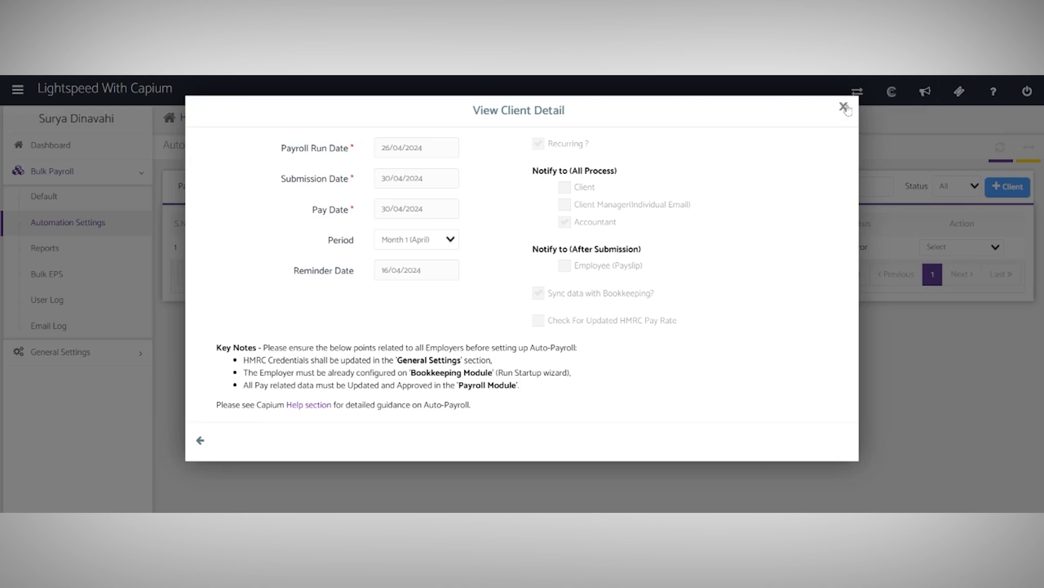
Step: Enter London PCO's own payroll dashboard and list its Manage Payroll pages
{"action": "left_click", "coordinate": [842, 105]}
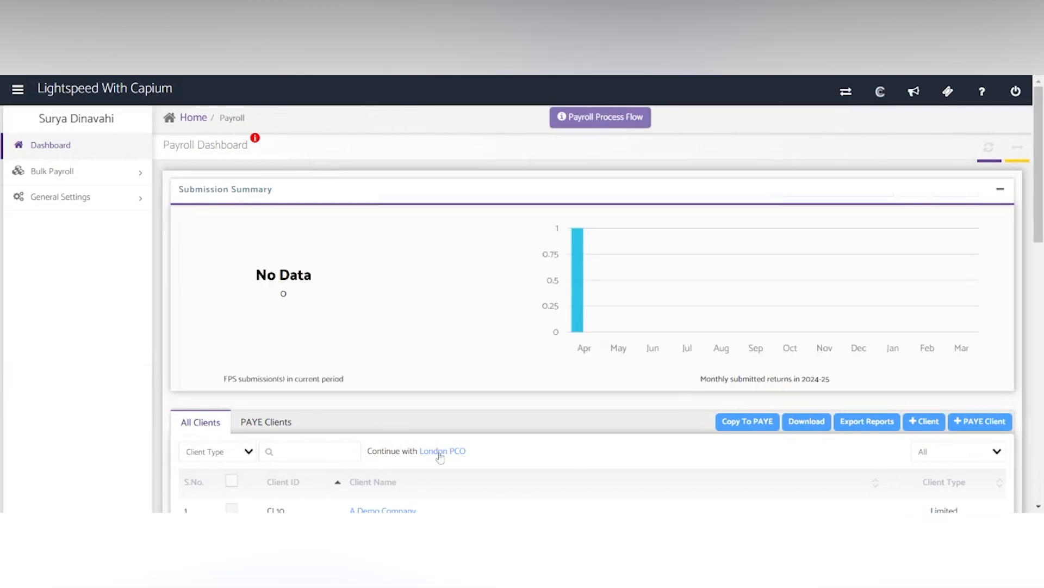
{"action": "left_click", "coordinate": [441, 450]}
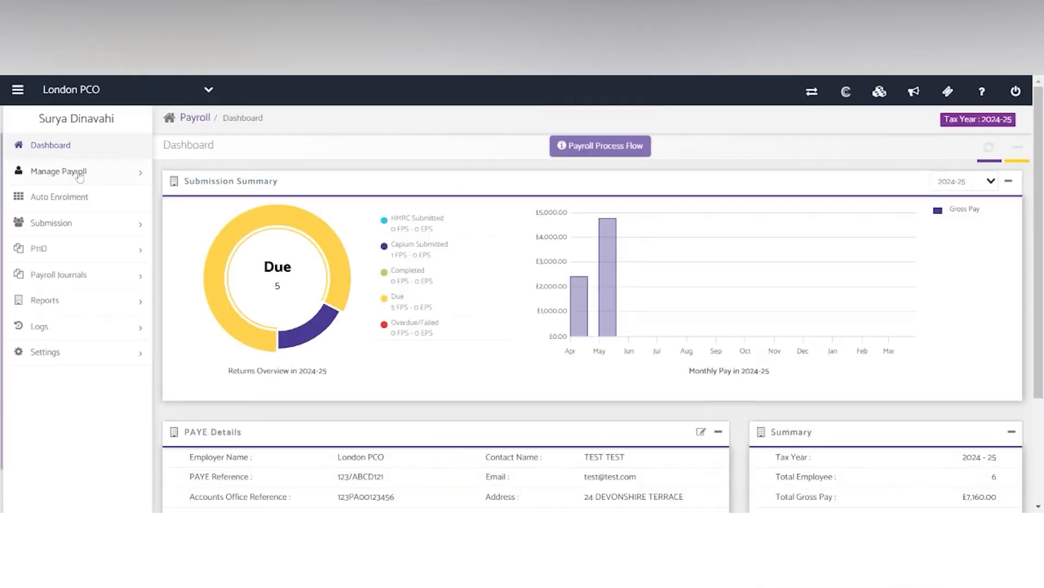
{"action": "left_click", "coordinate": [58, 171]}
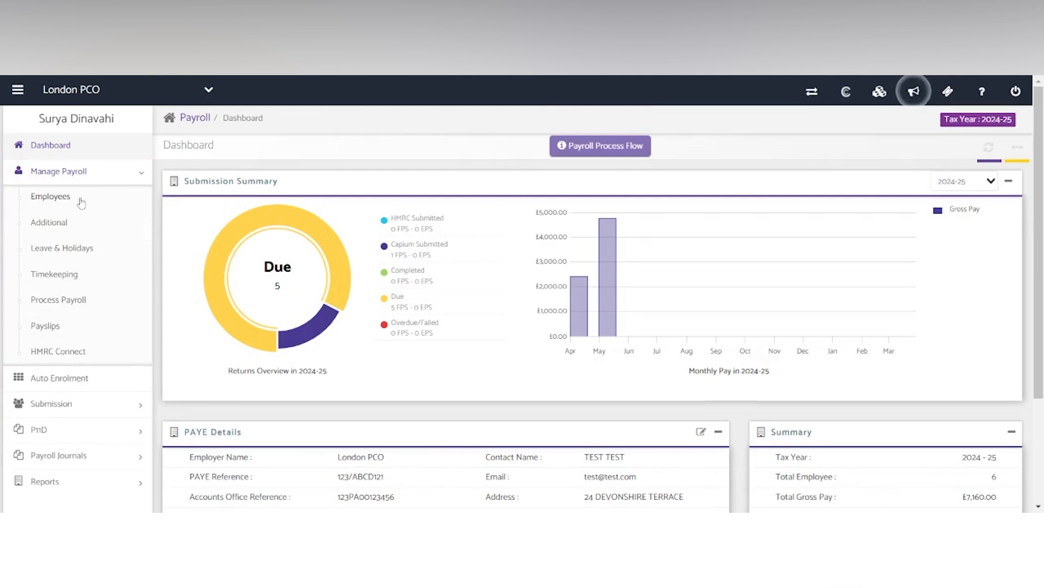
Step: Show London PCO's five active monthly employees, closing the Add Employee form unsaved
{"action": "left_click", "coordinate": [50, 196]}
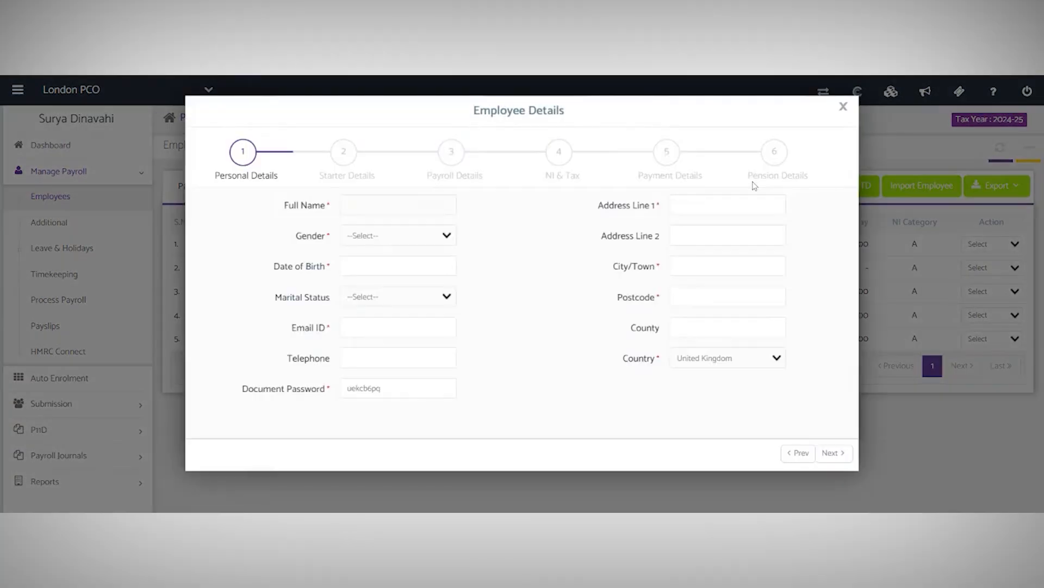
{"action": "mouse_move", "coordinate": [805, 142]}
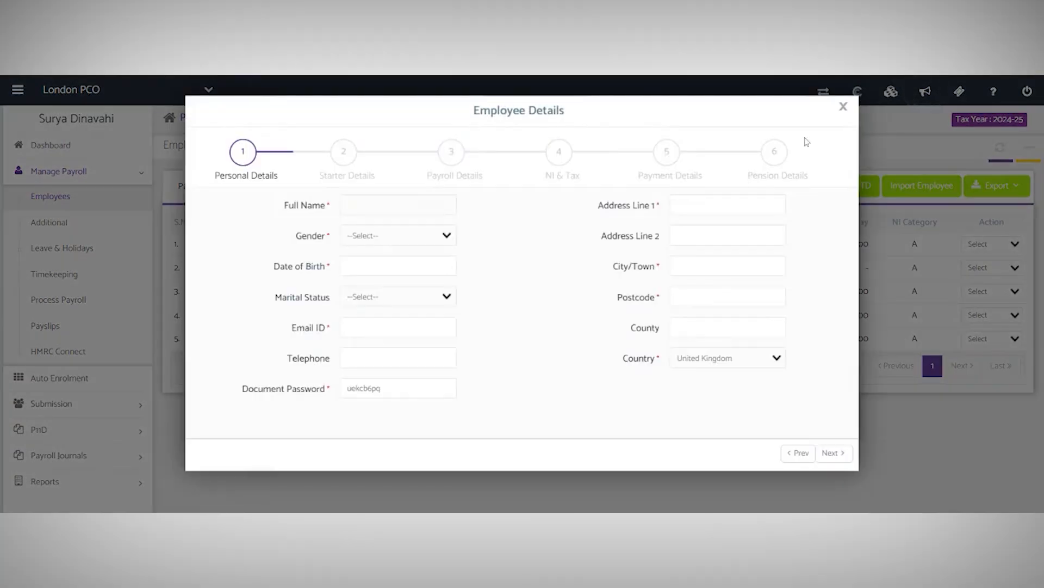
{"action": "left_click", "coordinate": [843, 107]}
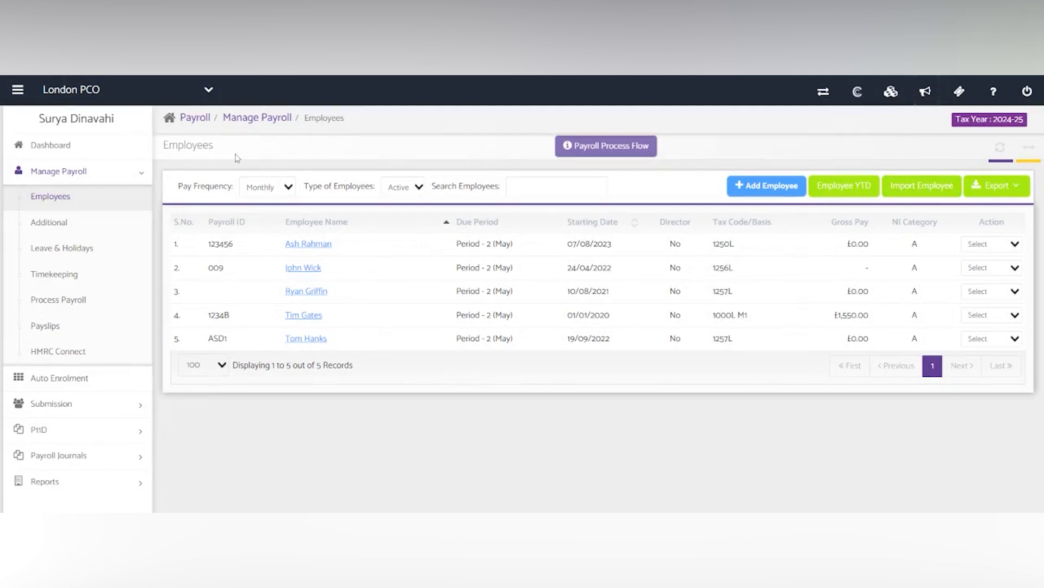
Step: View the Additional pay items, then the Leave & Holidays entitlements and balances for six employees
{"action": "left_click", "coordinate": [49, 222]}
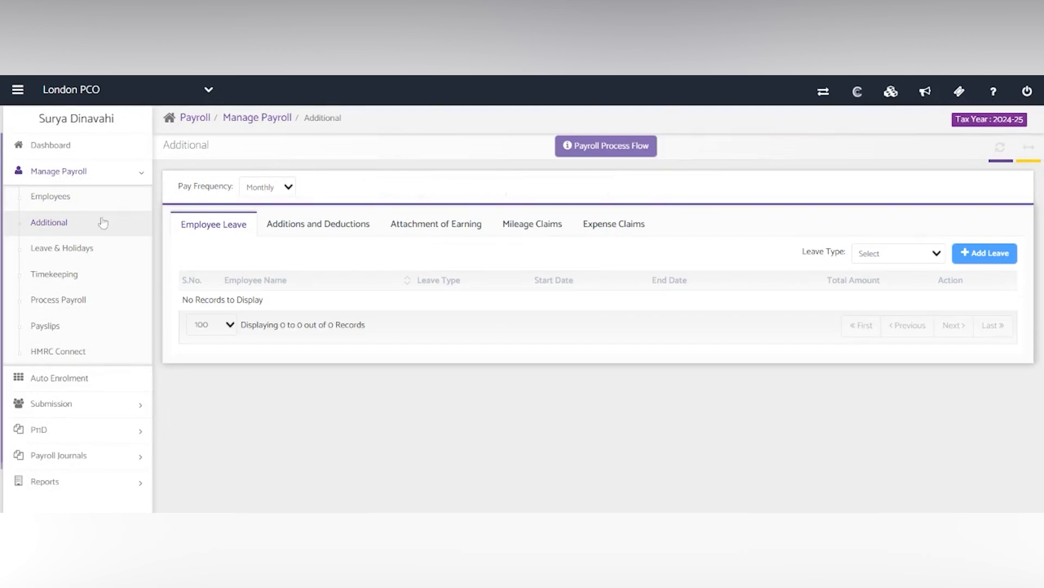
{"action": "mouse_move", "coordinate": [307, 235]}
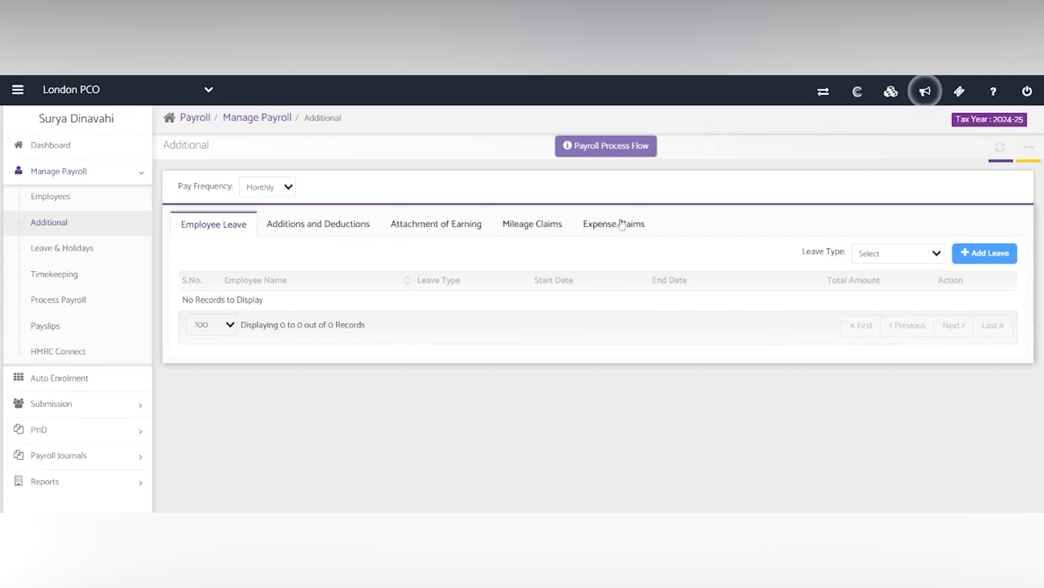
{"action": "mouse_move", "coordinate": [192, 211]}
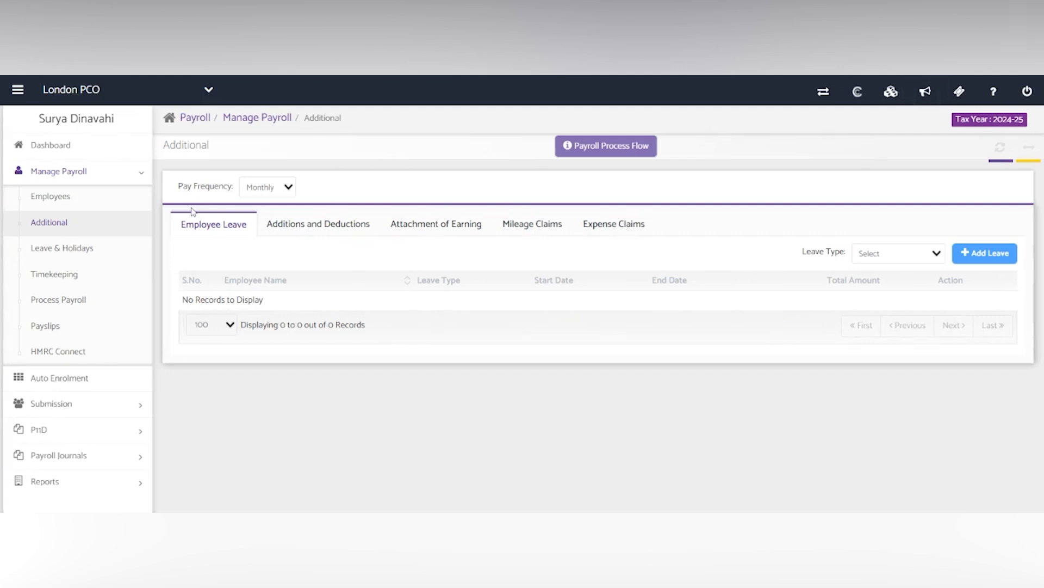
{"action": "left_click", "coordinate": [61, 248]}
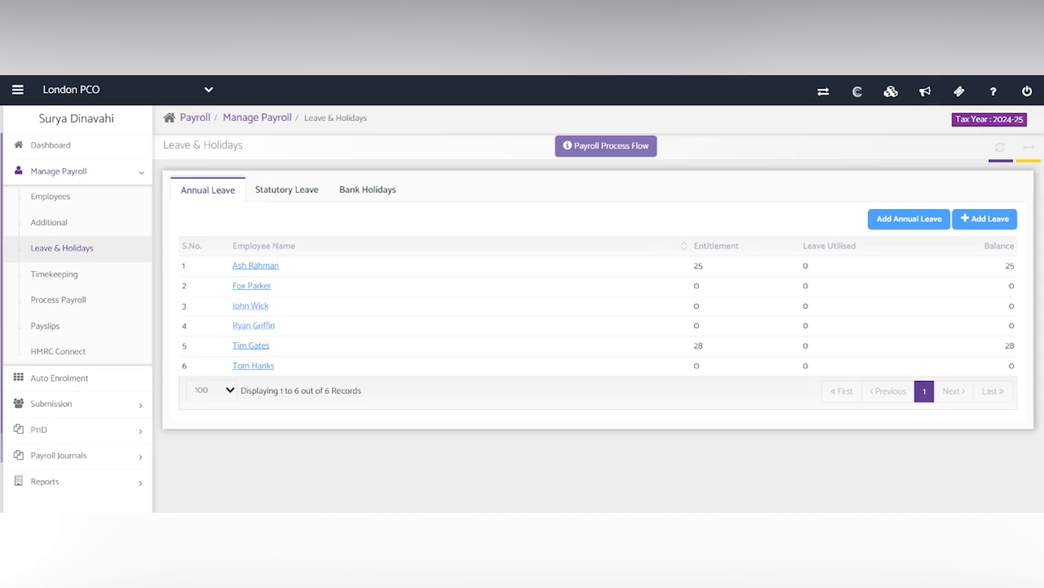
Step: Show the six monthly Timekeeping records for May totalling 545 hours
{"action": "left_click", "coordinate": [54, 275]}
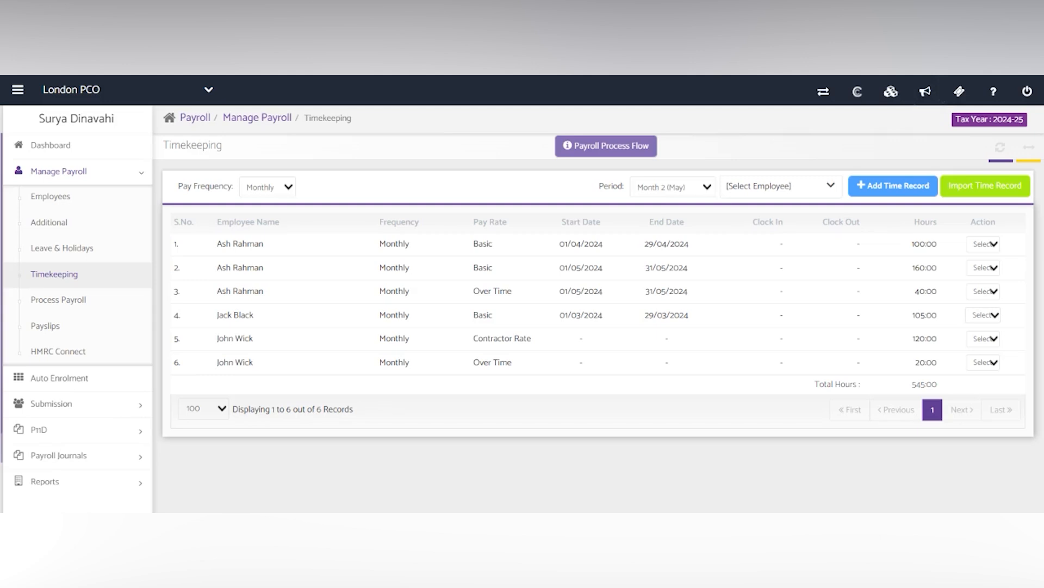
{"action": "mouse_move", "coordinate": [925, 92]}
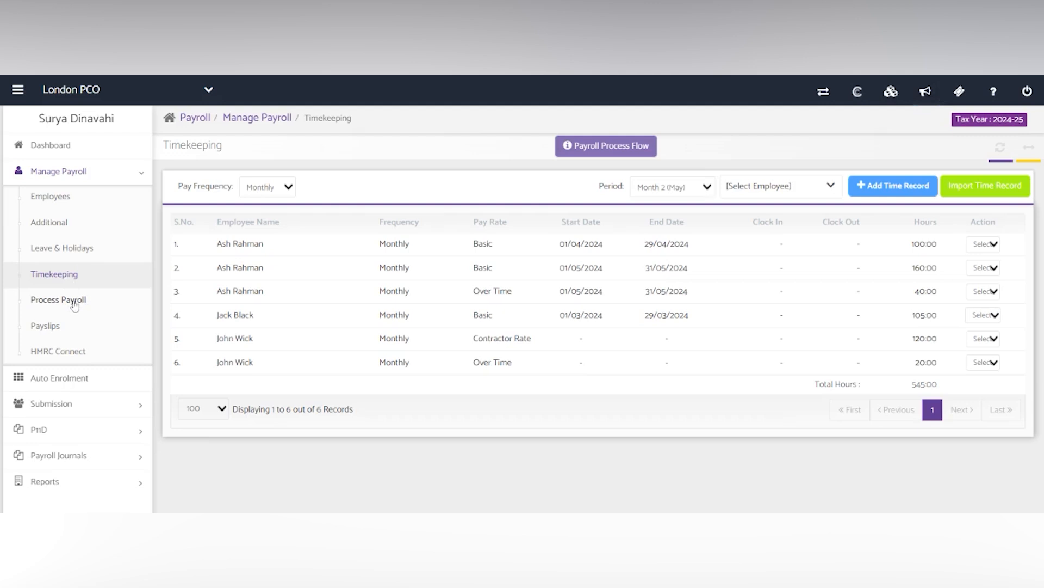
Step: Review gross pay, pension assessment and the May/April periods, dismissing the unsubmitted FPS warning on Run Payroll
{"action": "left_click", "coordinate": [59, 301]}
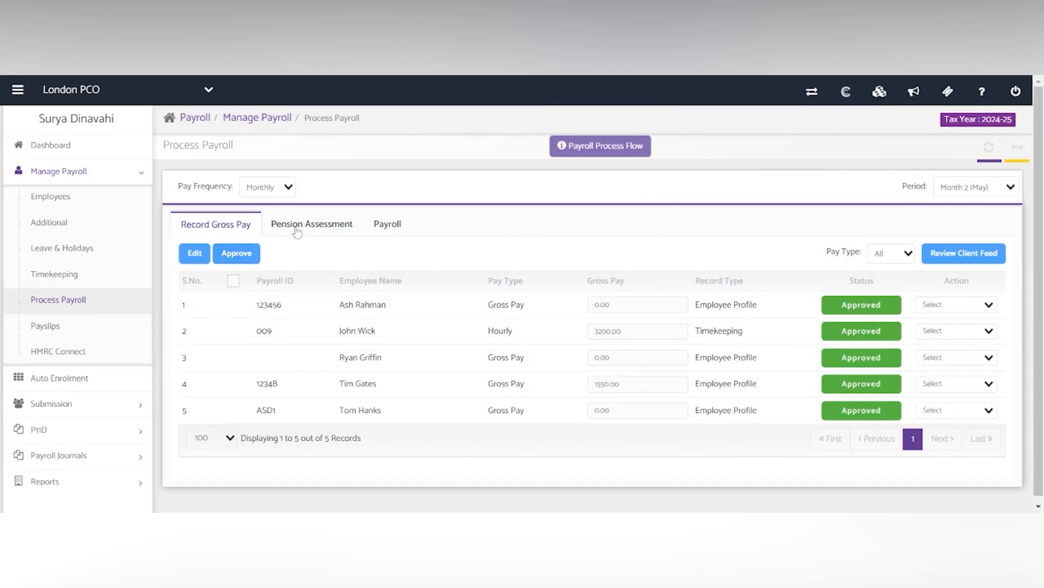
{"action": "left_click", "coordinate": [311, 224]}
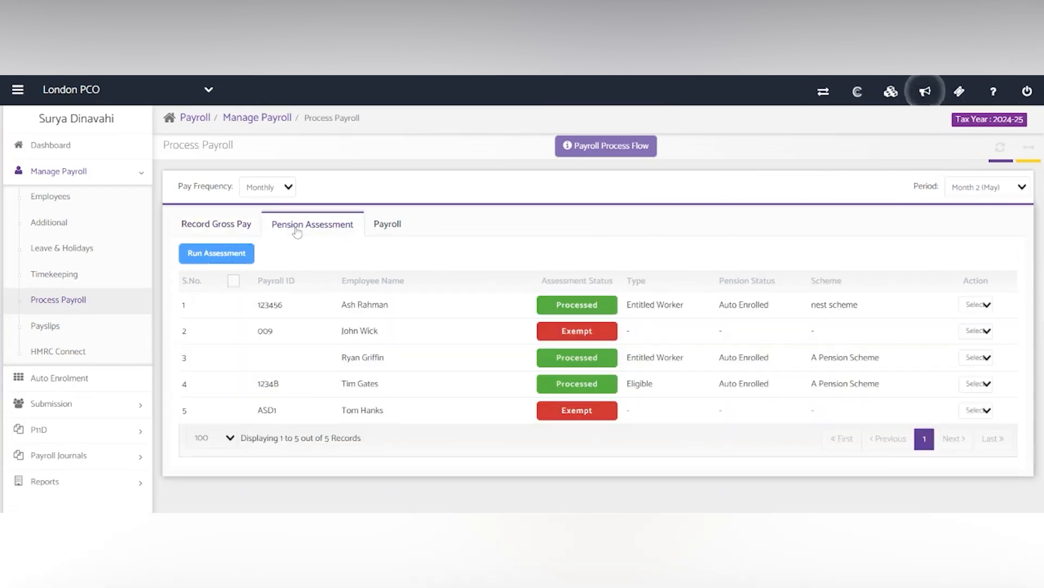
{"action": "left_click", "coordinate": [387, 224]}
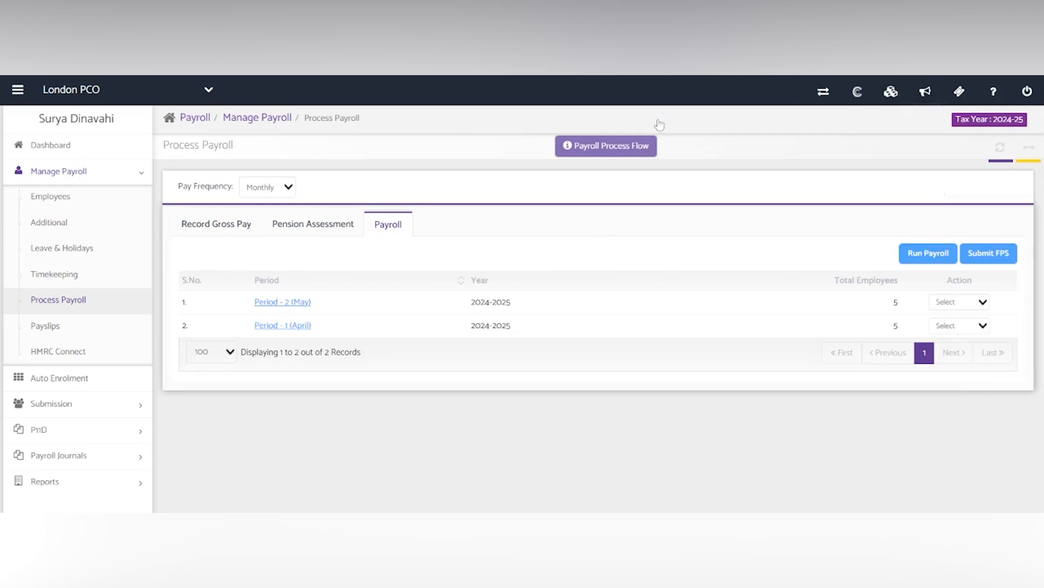
{"action": "left_click", "coordinate": [927, 252]}
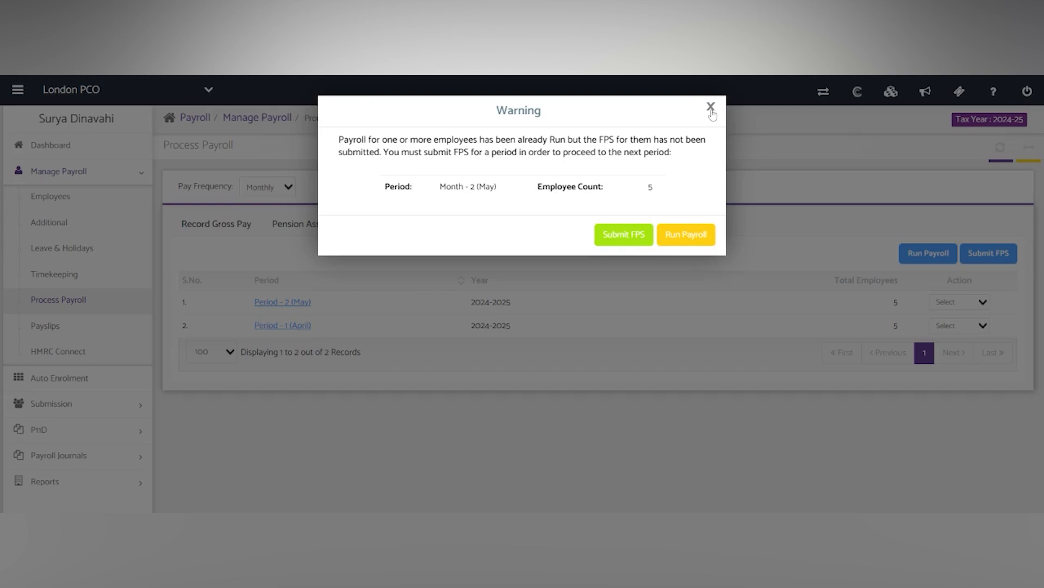
{"action": "left_click", "coordinate": [709, 107]}
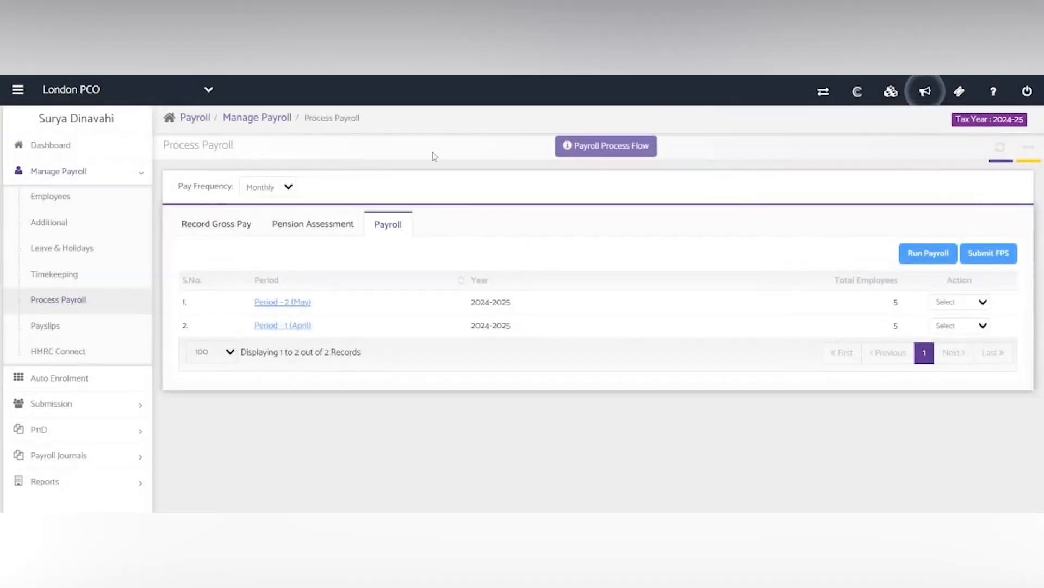
Step: Check the Employer Payment Summary (EPS) tab showing no records, then list the Manage Payroll pages
{"action": "left_click", "coordinate": [51, 404]}
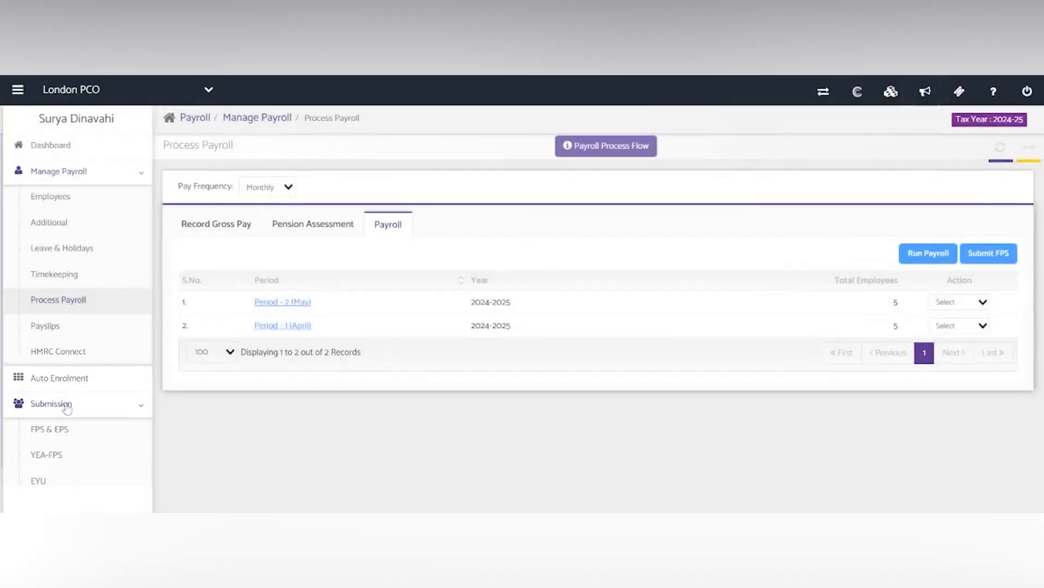
{"action": "left_click", "coordinate": [46, 428]}
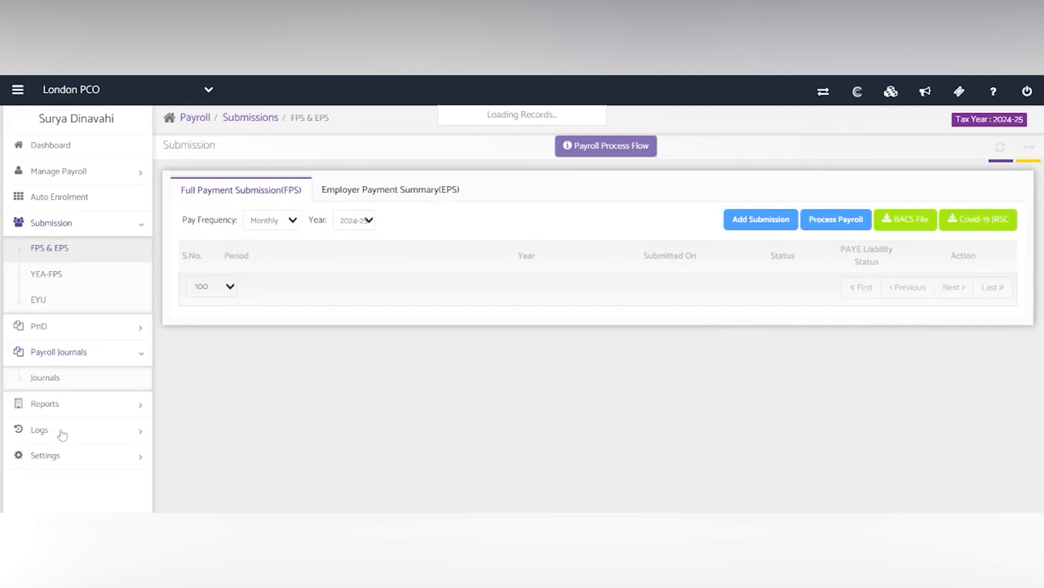
{"action": "left_click", "coordinate": [389, 190]}
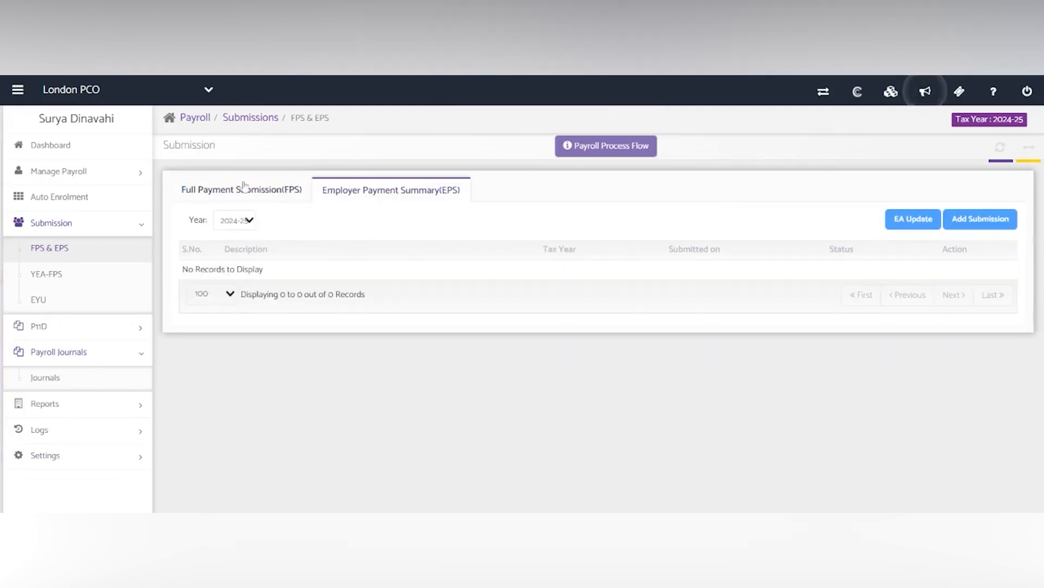
{"action": "left_click", "coordinate": [57, 171]}
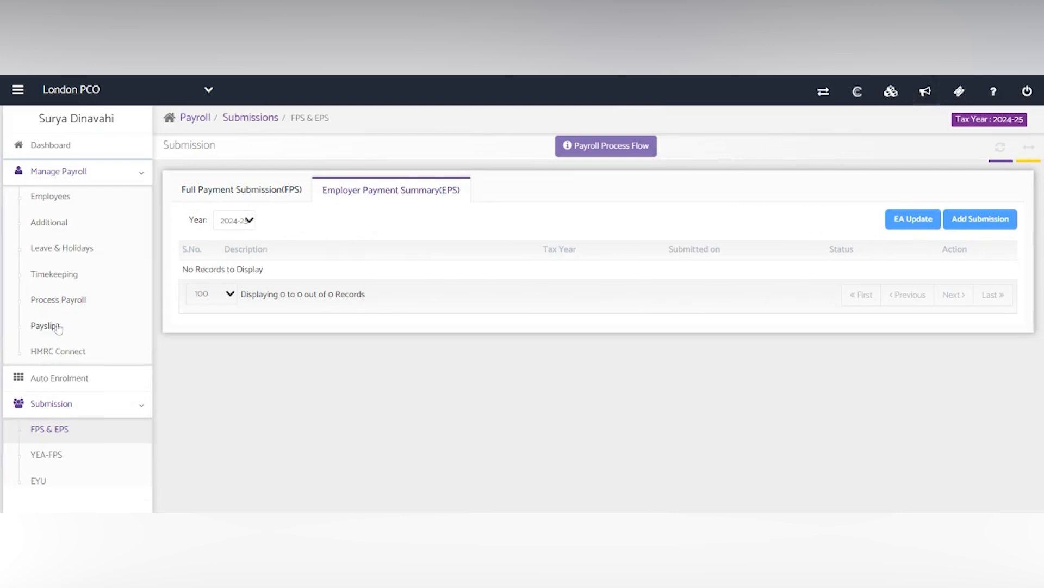
Step: Show the five employees' May payslips with gross pay, taxable pay, PAYE tax and NI
{"action": "left_click", "coordinate": [40, 326]}
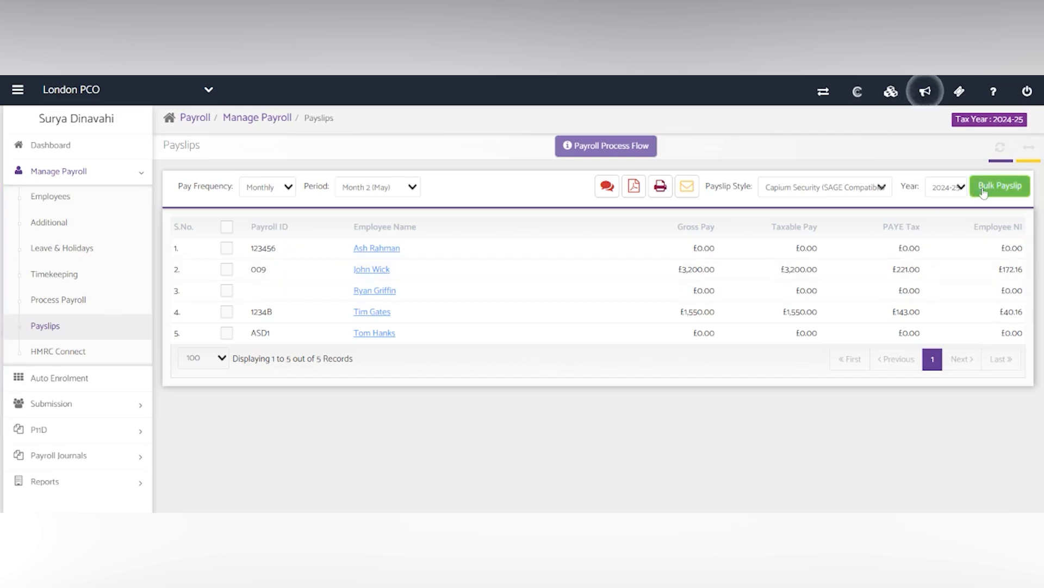
{"action": "mouse_move", "coordinate": [745, 203]}
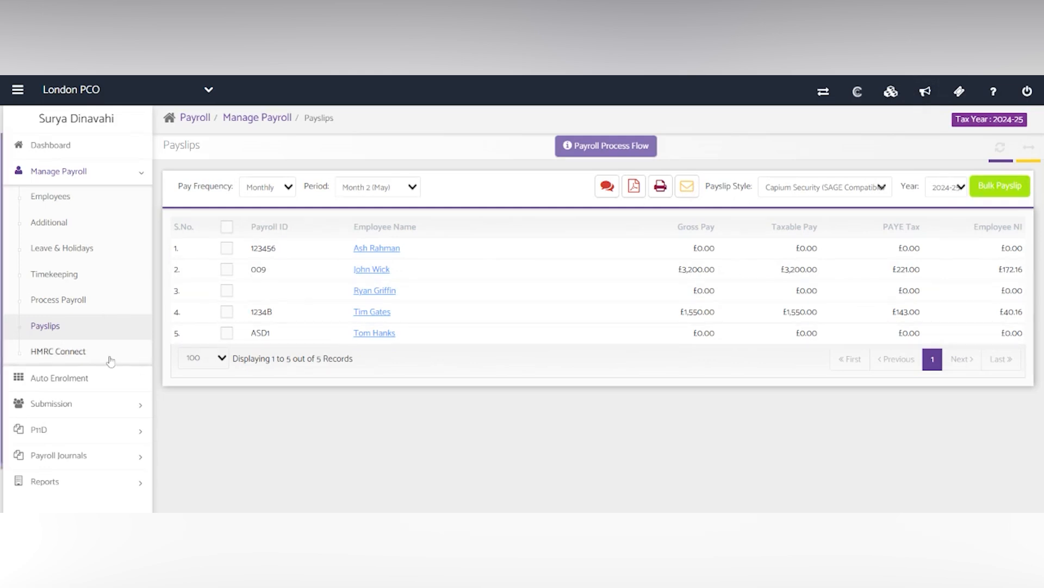
Step: Check HMRC Connect for P6 tax code notices for May 2025 (none found)
{"action": "left_click", "coordinate": [58, 350]}
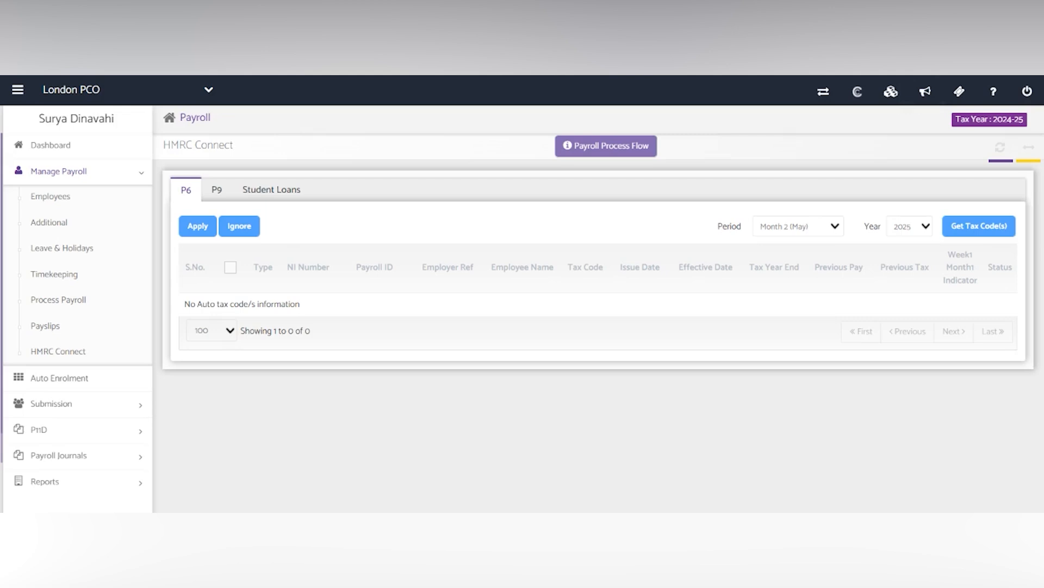
{"action": "mouse_move", "coordinate": [107, 379]}
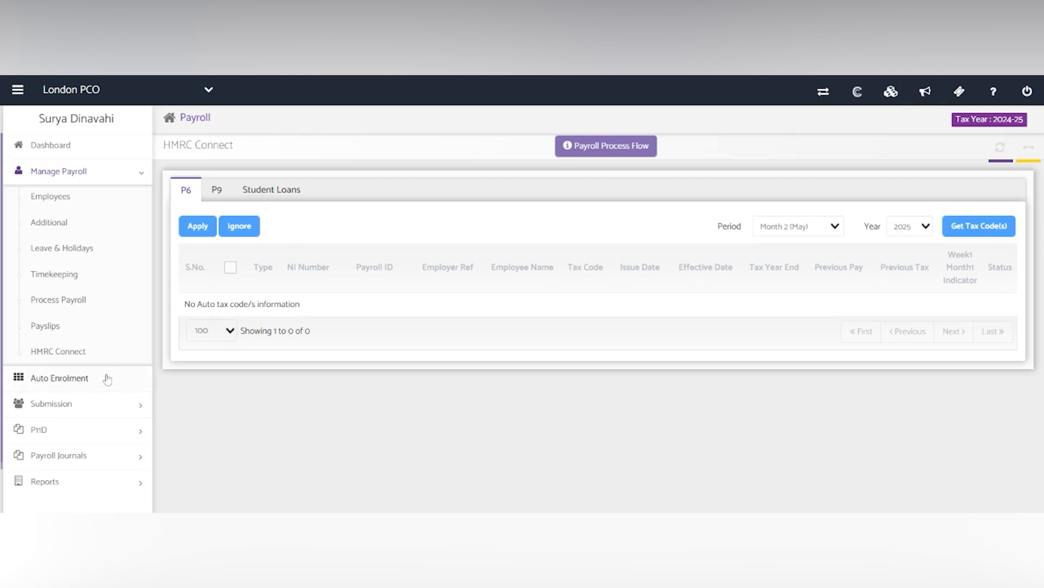
Step: Browse Auto Enrolment's Pension Schemes, Pension Correspondence and the Nest Pension Service Log showing Unauthorized enrolment requests
{"action": "left_click", "coordinate": [59, 378]}
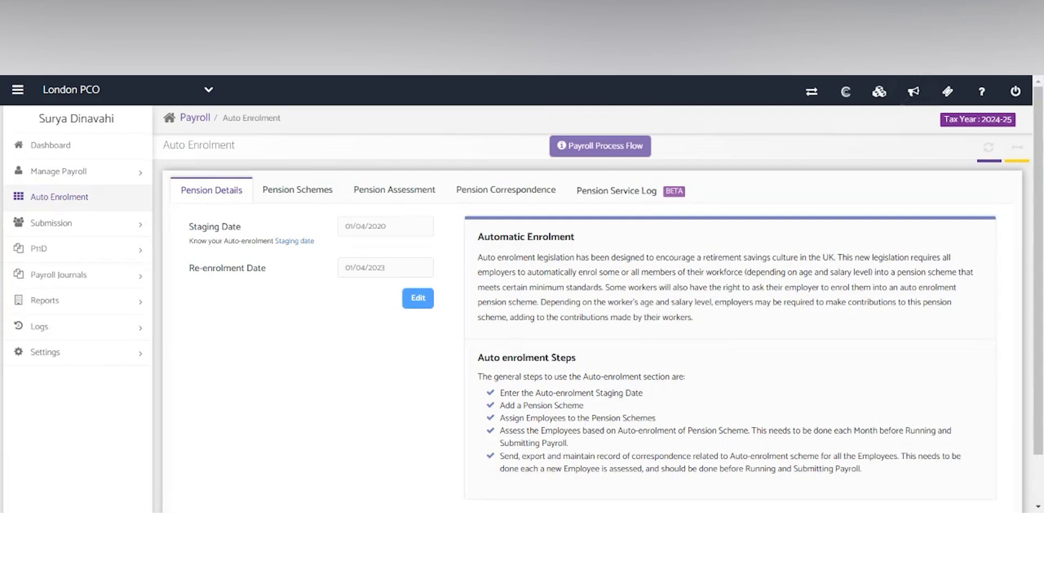
{"action": "mouse_move", "coordinate": [261, 210]}
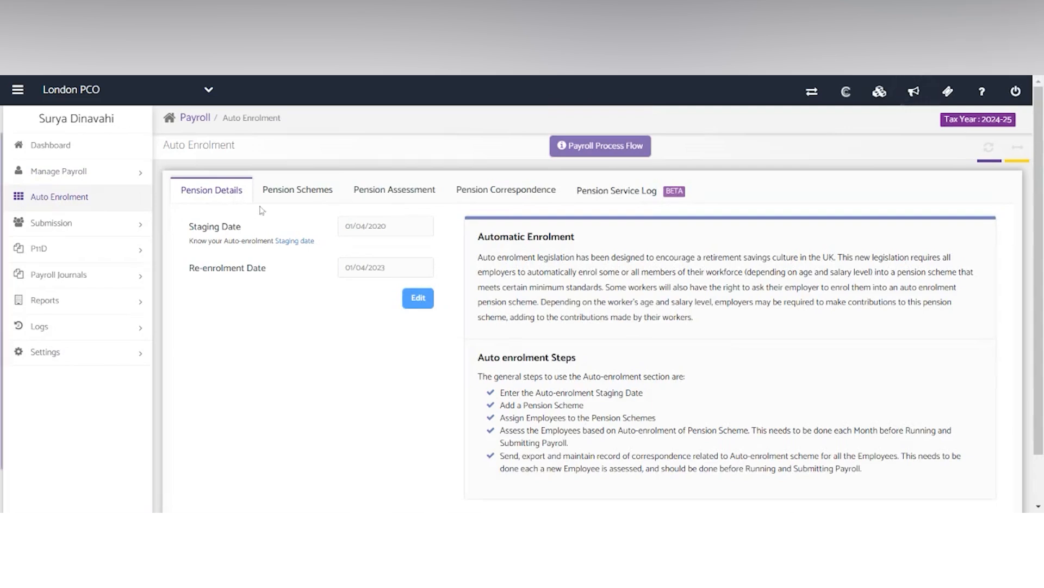
{"action": "left_click", "coordinate": [297, 190]}
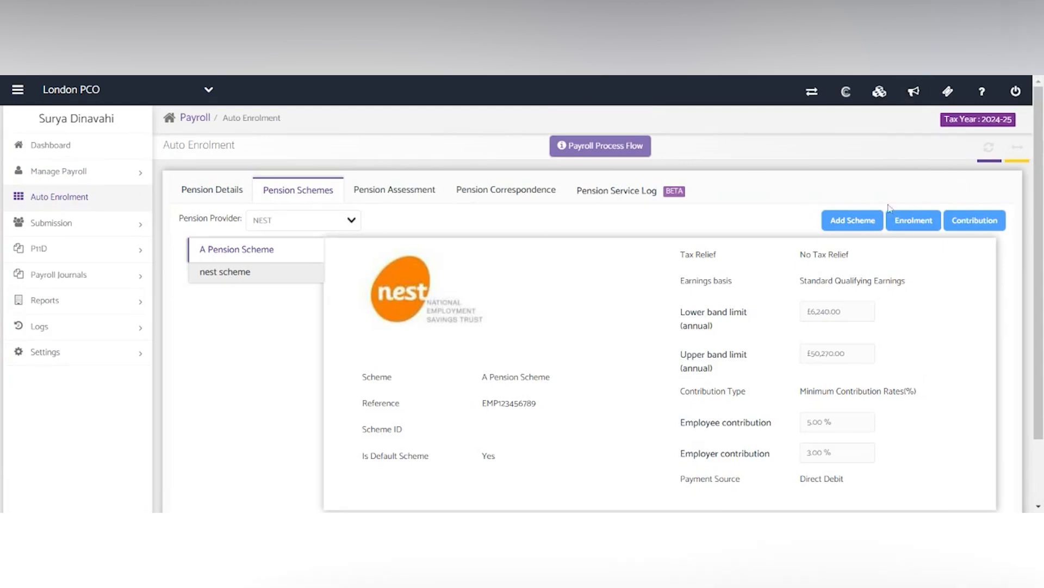
{"action": "left_click", "coordinate": [852, 220]}
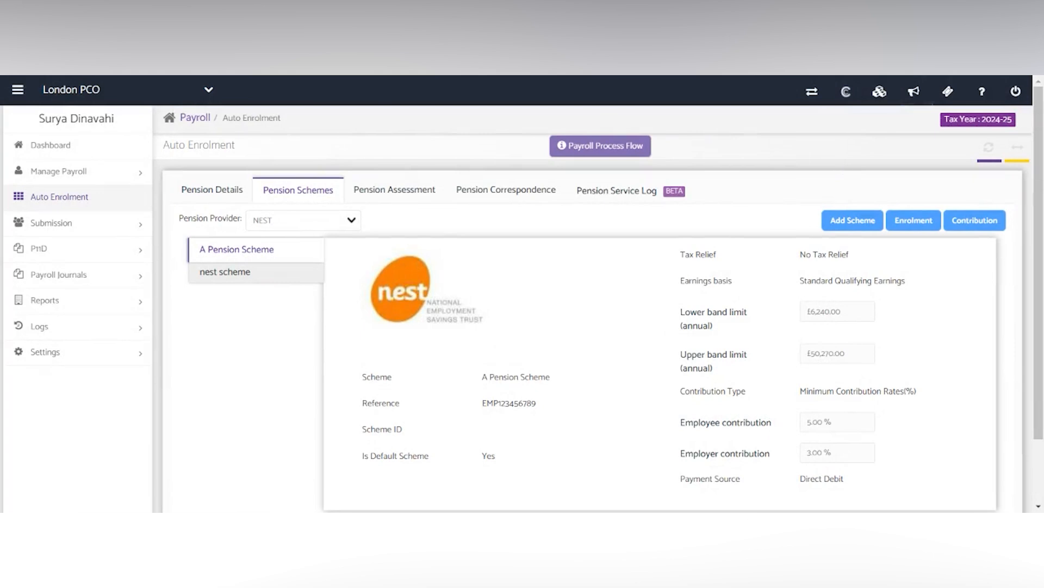
{"action": "left_click", "coordinate": [506, 189]}
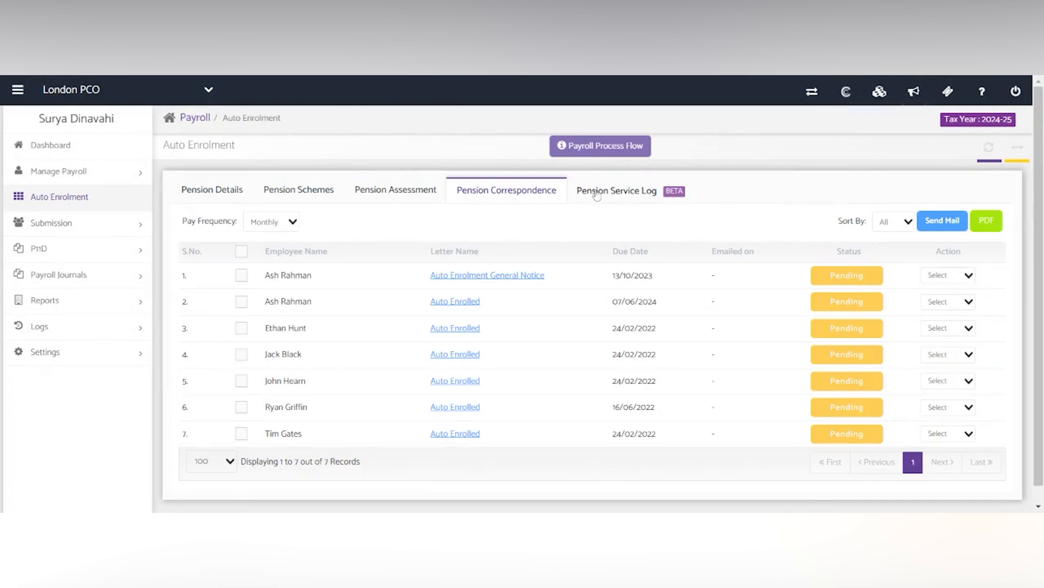
{"action": "left_click", "coordinate": [616, 190]}
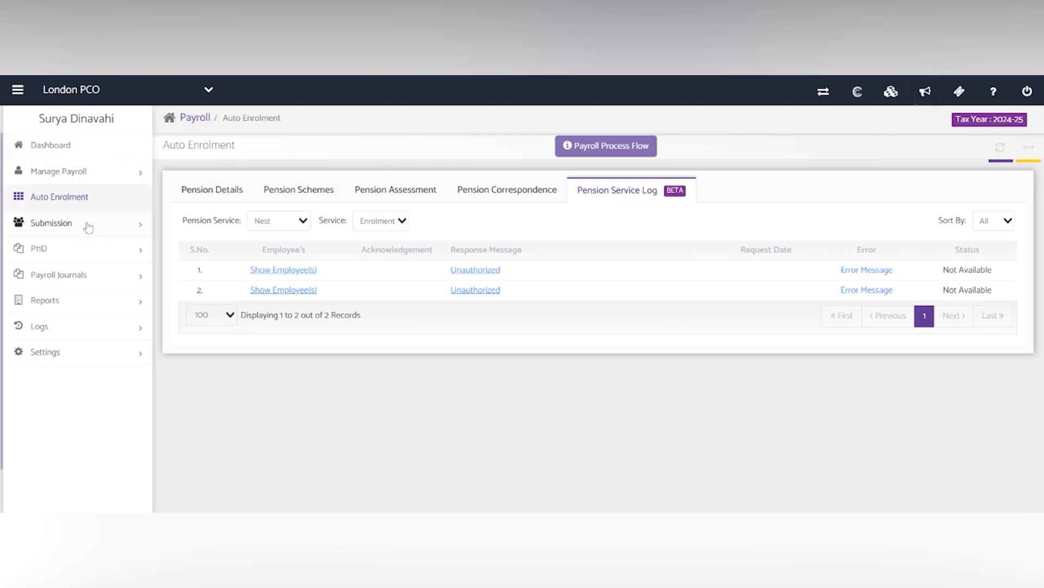
Step: From the Submission menu view the YEA-FPS page, then the Earlier Year Update submissions with no monthly records
{"action": "left_click", "coordinate": [50, 223]}
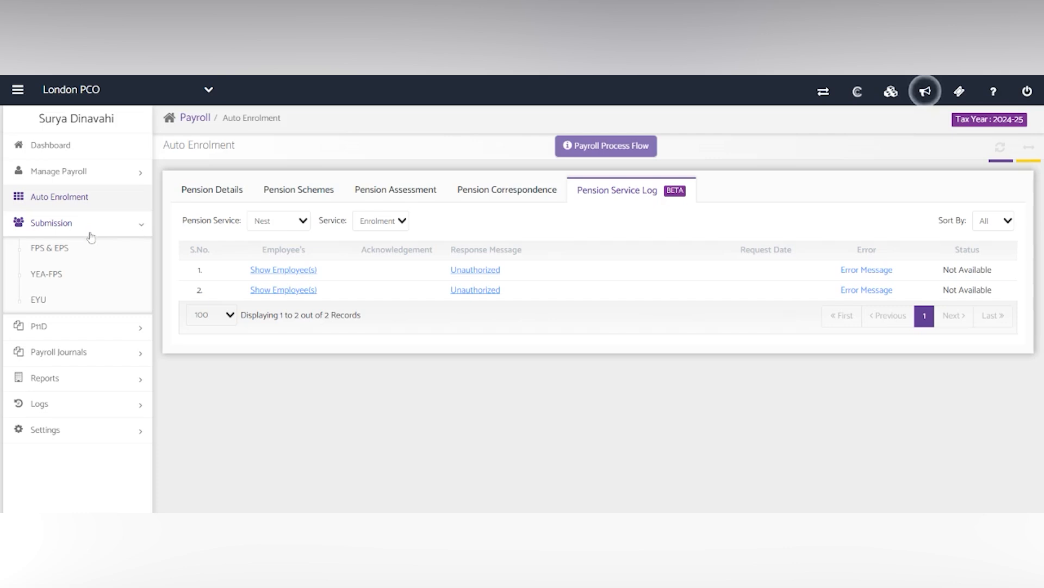
{"action": "left_click", "coordinate": [46, 274]}
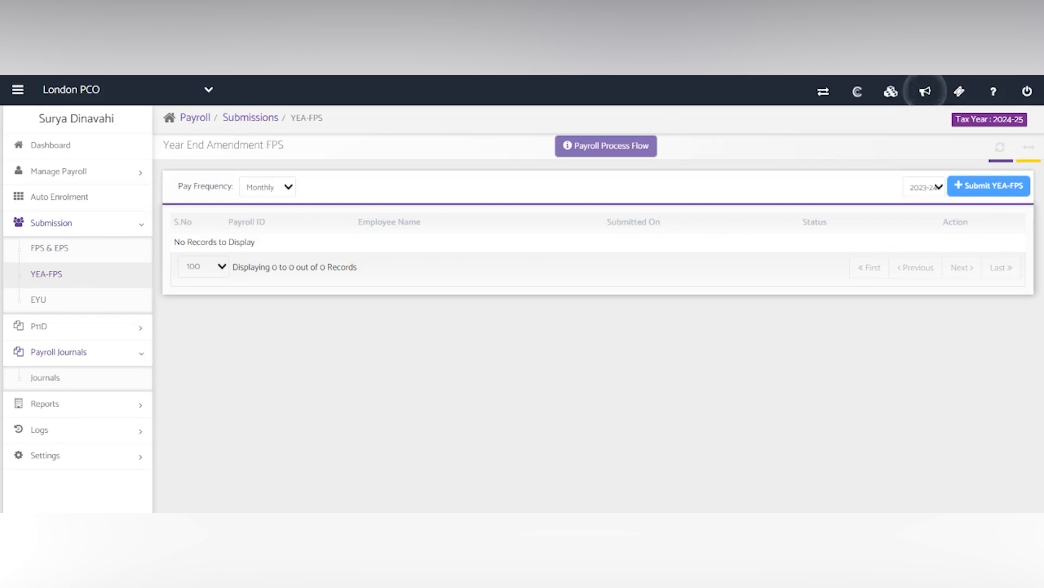
{"action": "mouse_move", "coordinate": [60, 289]}
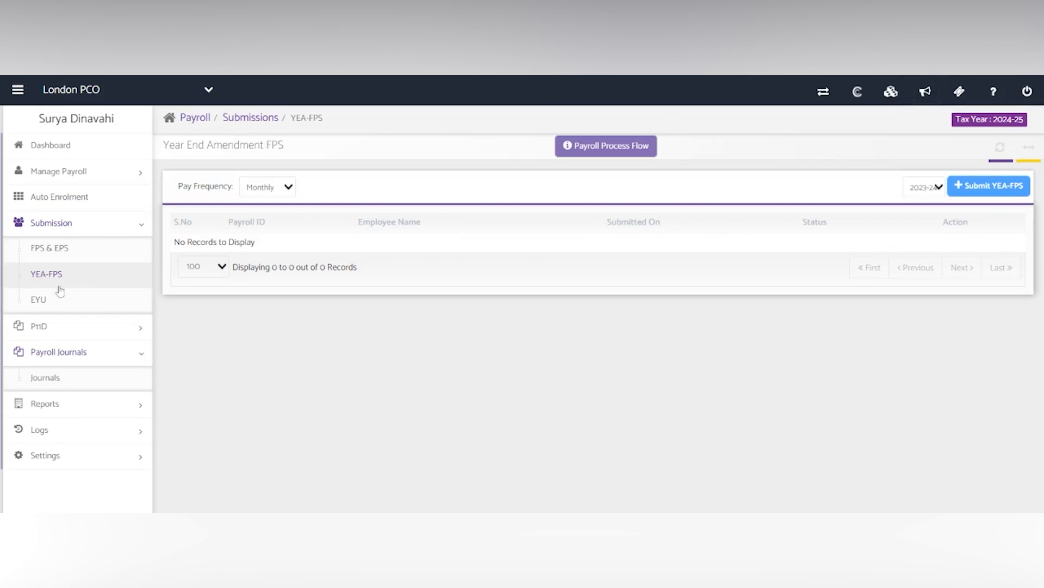
{"action": "left_click", "coordinate": [38, 300]}
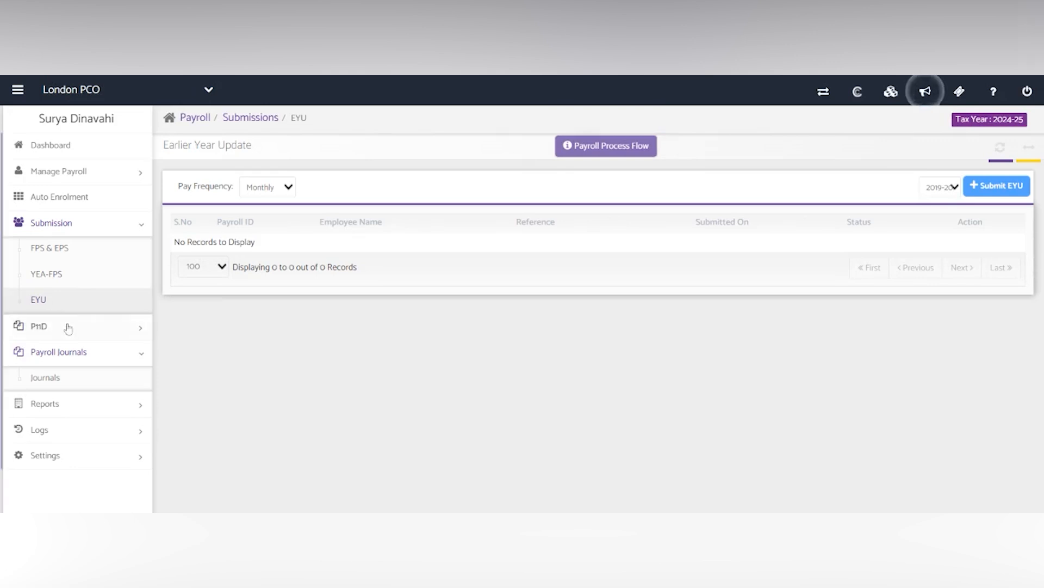
Step: View the P11D options, then London PCO's Payroll Journals listing ten salary payable entries, June 2023 to May 2024
{"action": "left_click", "coordinate": [38, 326]}
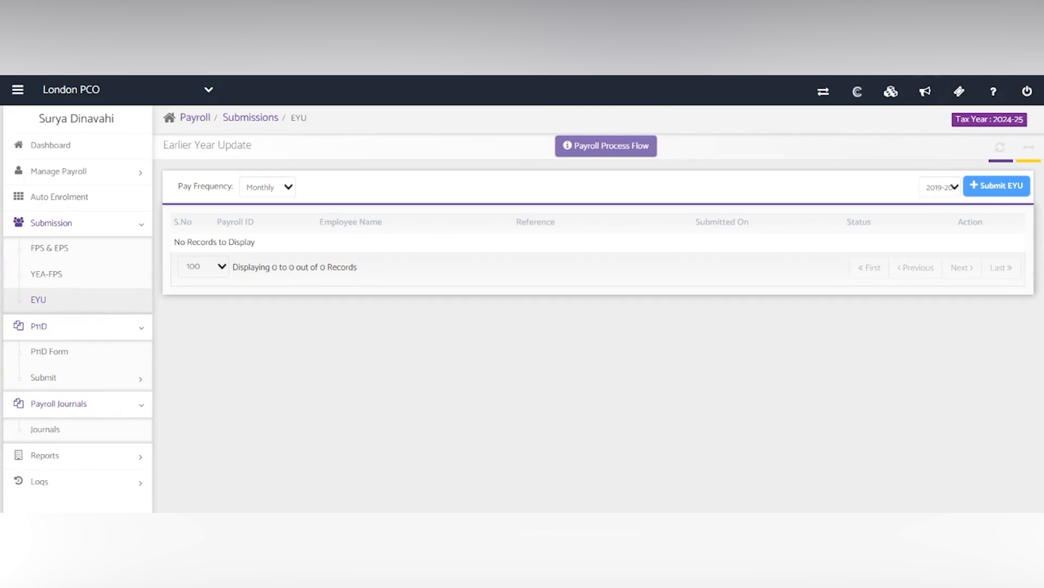
{"action": "mouse_move", "coordinate": [65, 377]}
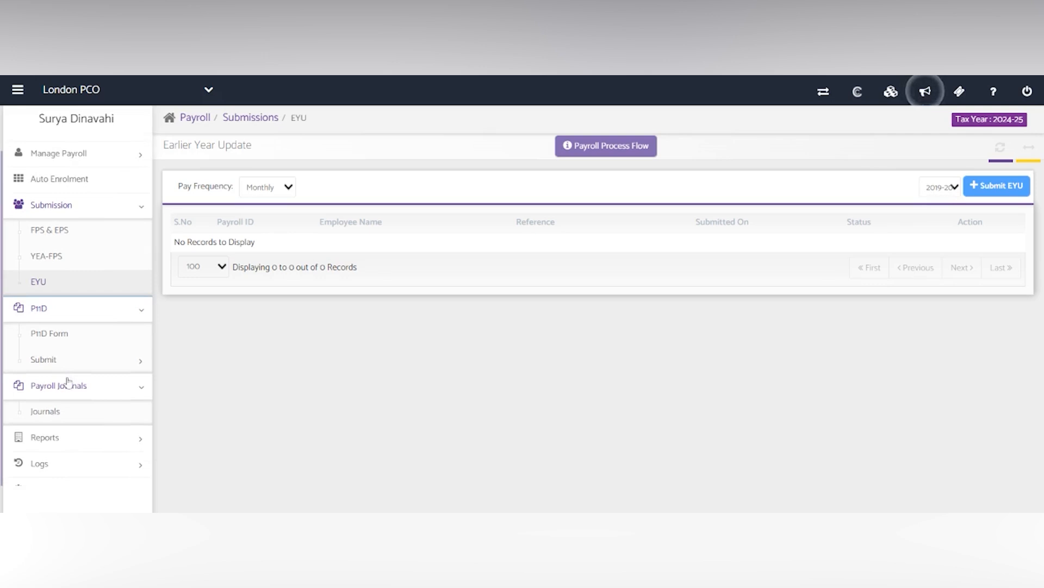
{"action": "mouse_move", "coordinate": [67, 411]}
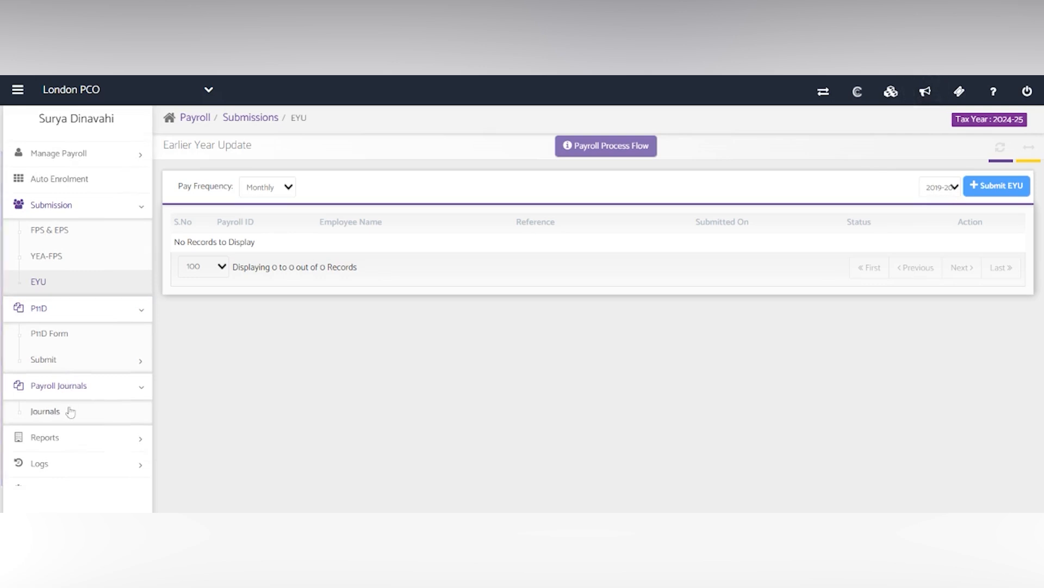
{"action": "left_click", "coordinate": [46, 411]}
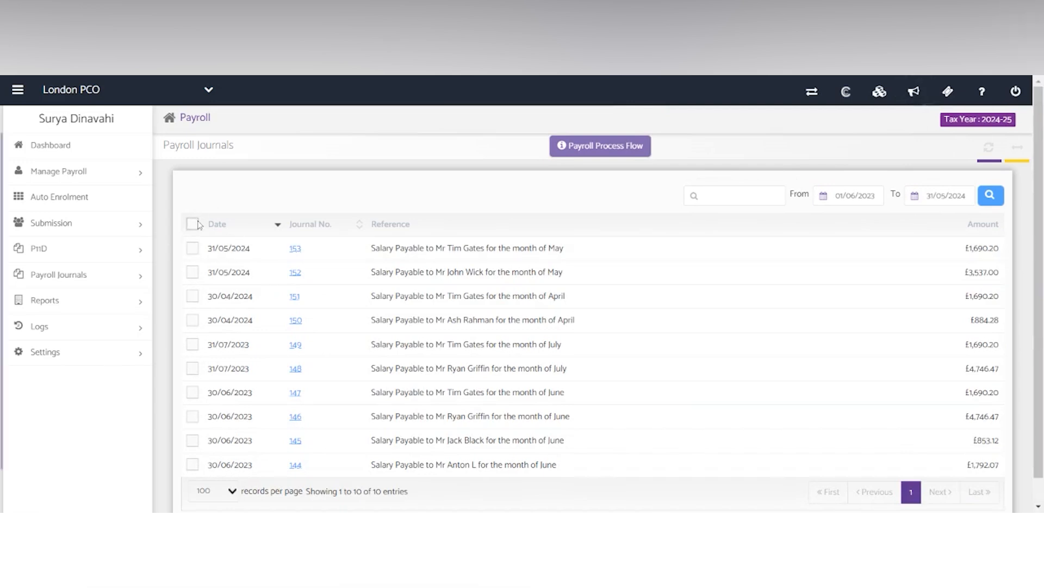
Step: Tick all ten journals and view export destinations: Connect, Xero, FreeAgent, Sage and ClearBooks
{"action": "left_click", "coordinate": [192, 224]}
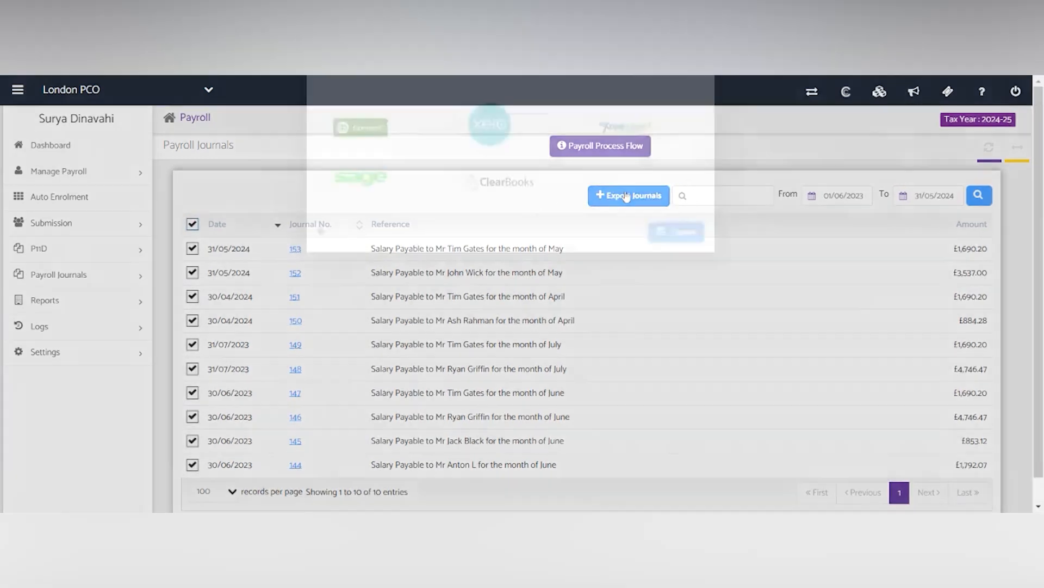
{"action": "left_click", "coordinate": [629, 196]}
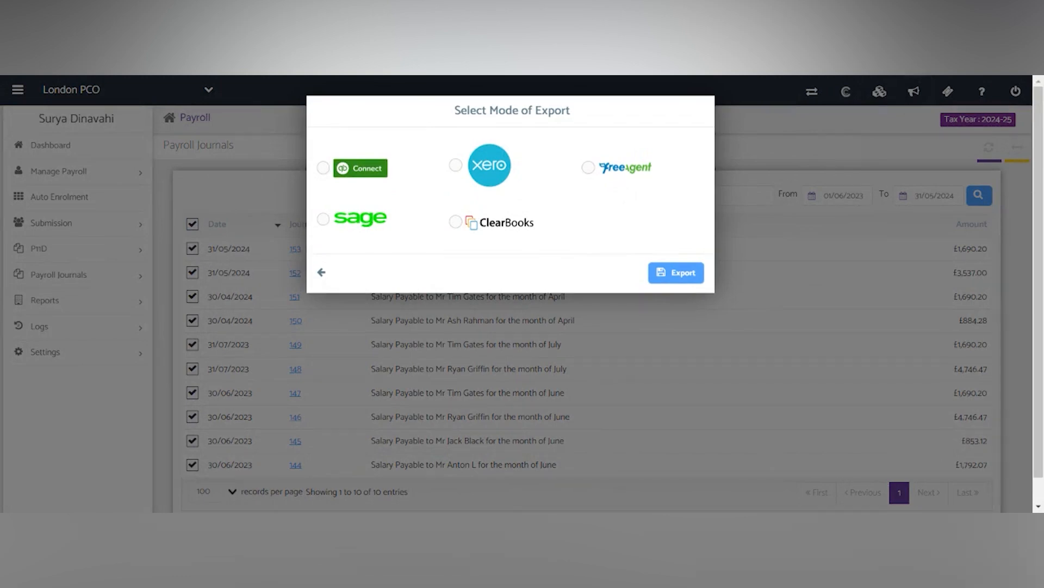
{"action": "mouse_move", "coordinate": [322, 272]}
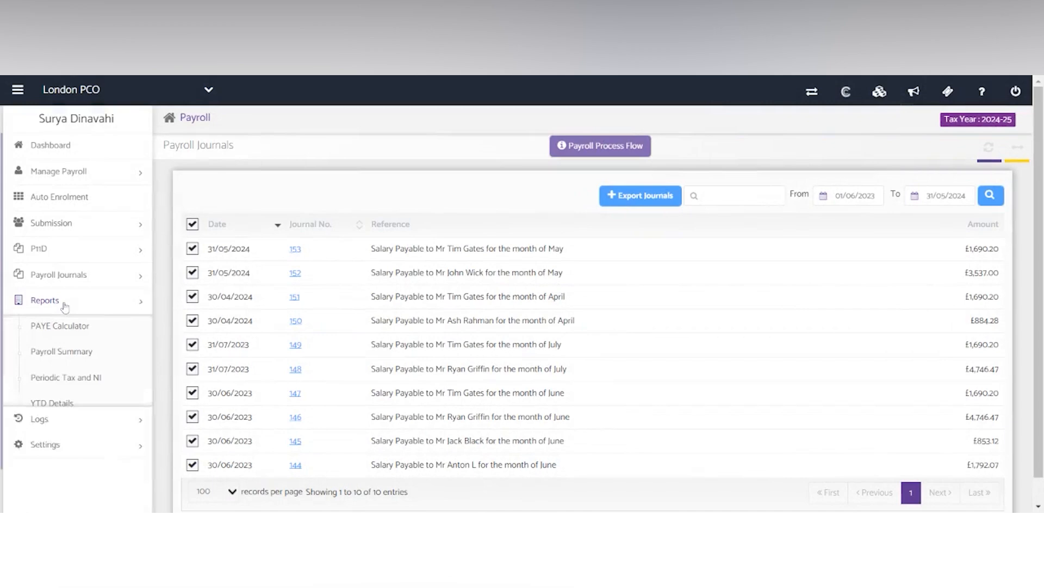
Step: View the Payroll Summary and Periodic Tax and NI reports, then the Additional Forms P45 tab
{"action": "left_click", "coordinate": [61, 352]}
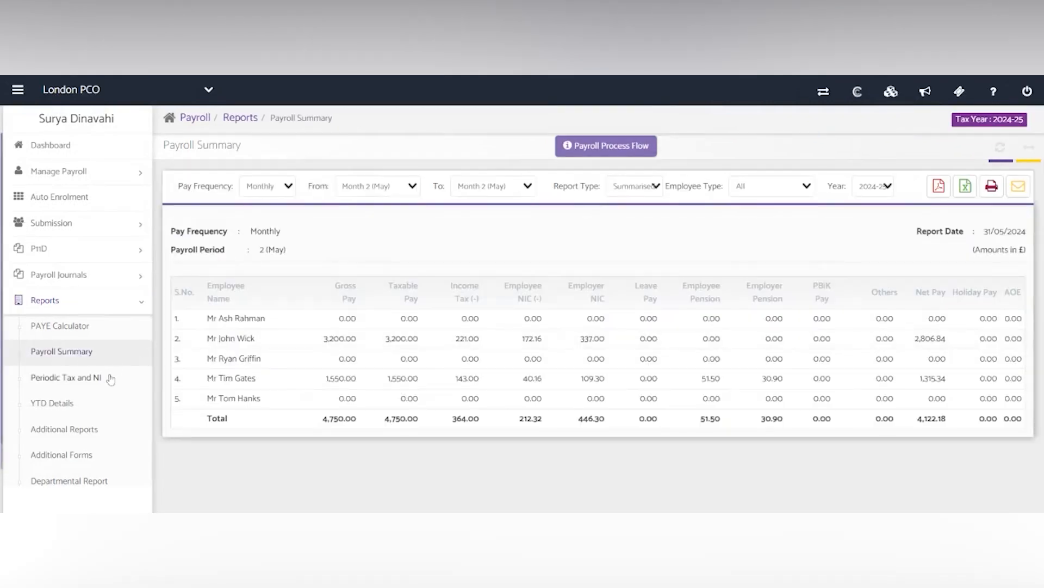
{"action": "left_click", "coordinate": [66, 378]}
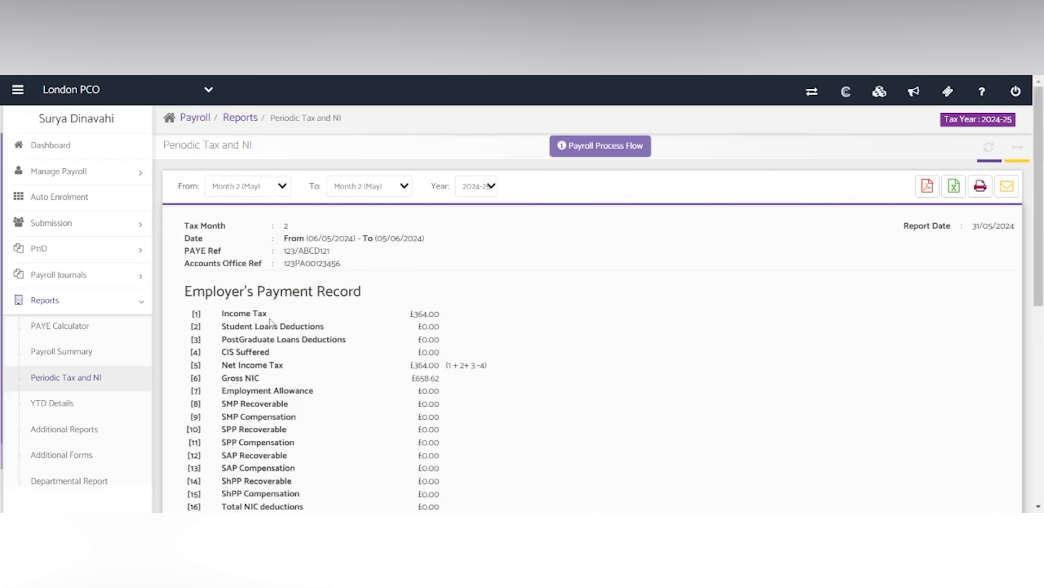
{"action": "scroll", "scroll_direction": "down", "scroll_amount": 3}
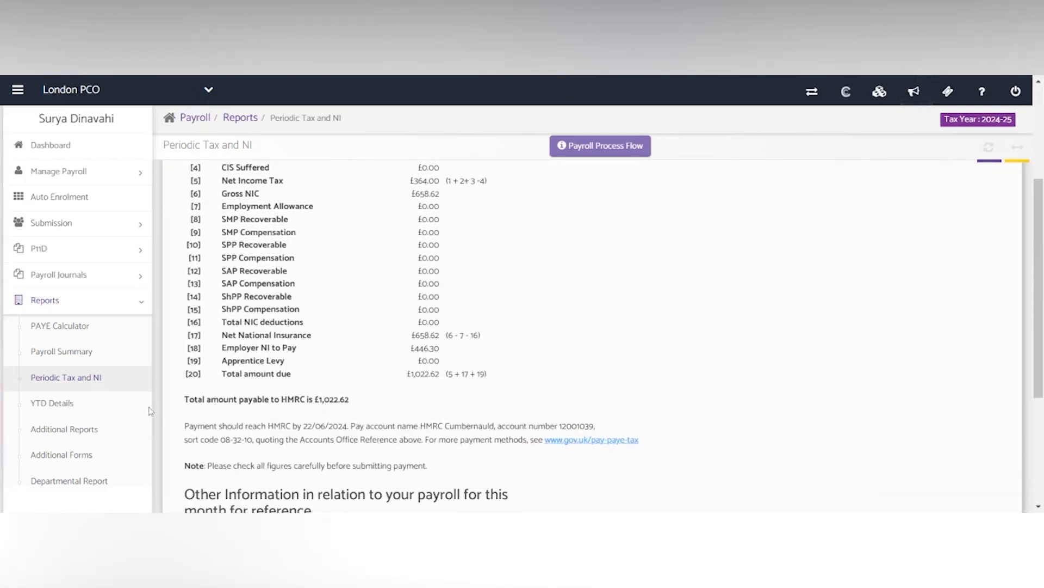
{"action": "left_click", "coordinate": [61, 455]}
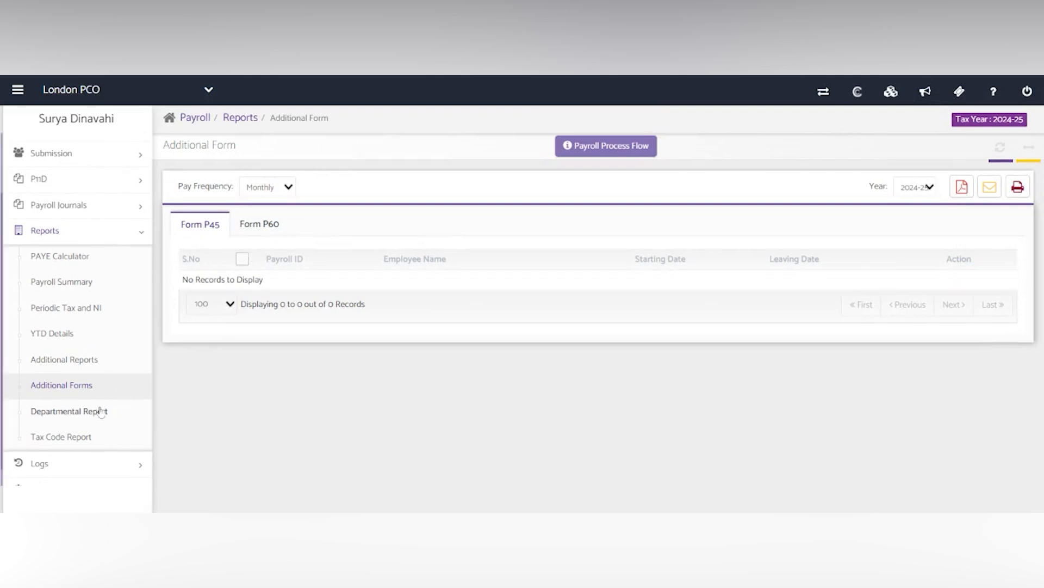
Step: View the Departmental Report, then the Tax Code Report with monthly frequency and Full Tax Code type
{"action": "left_click", "coordinate": [65, 411]}
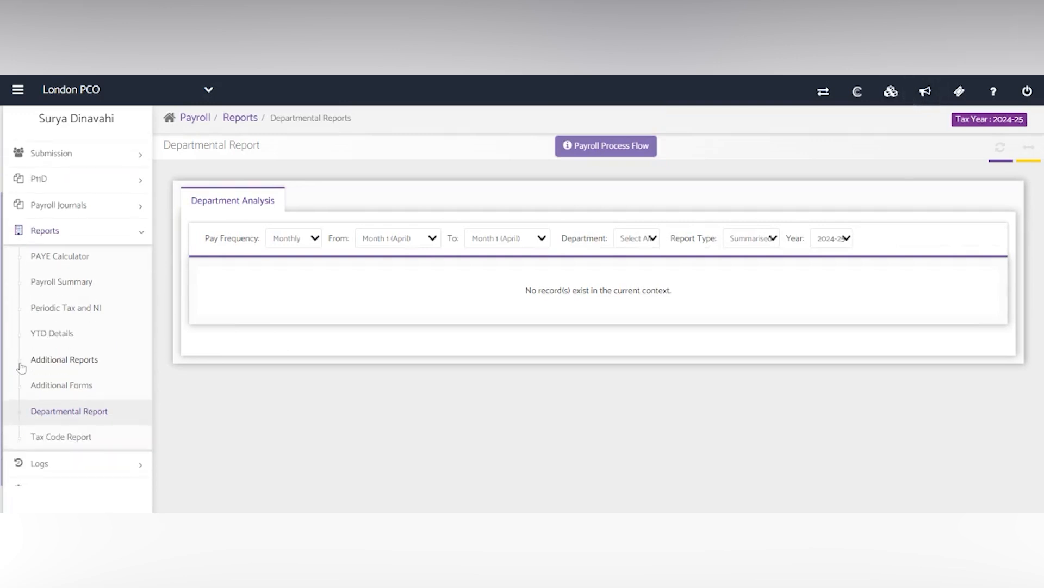
{"action": "left_click", "coordinate": [60, 437]}
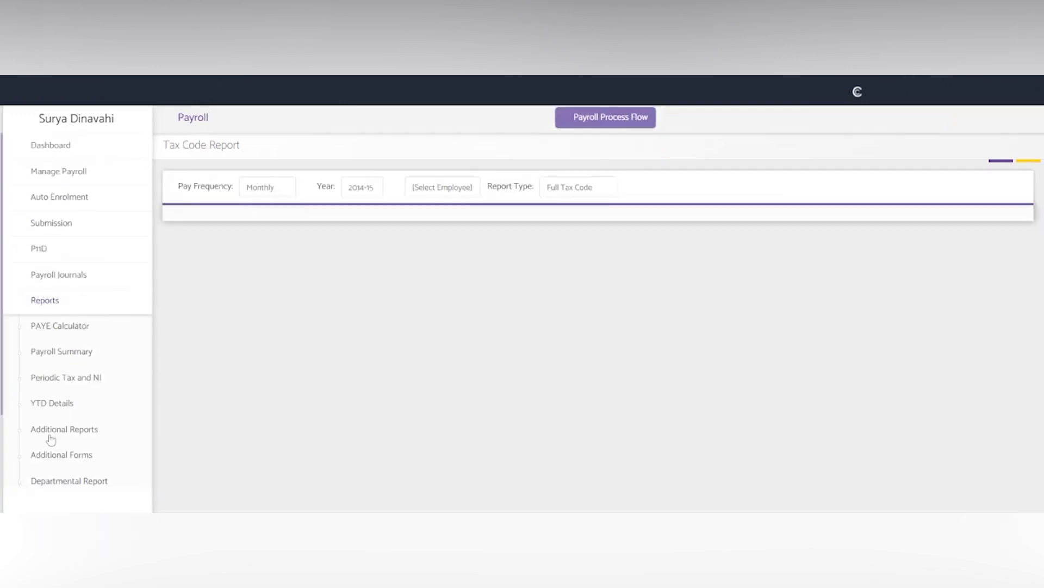